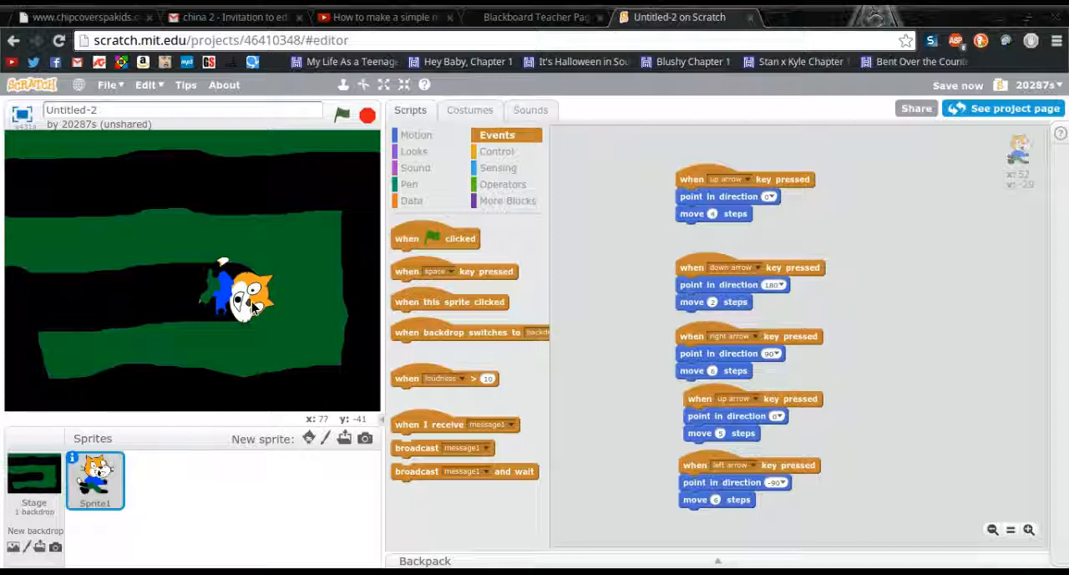
mouse_move(313, 270)
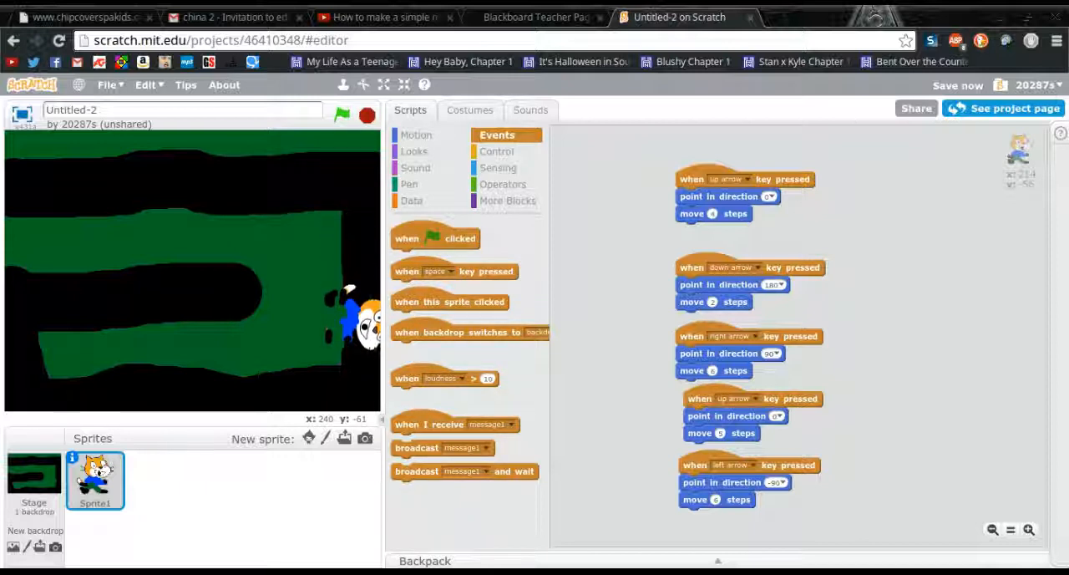
mouse_move(798, 172)
type("0")
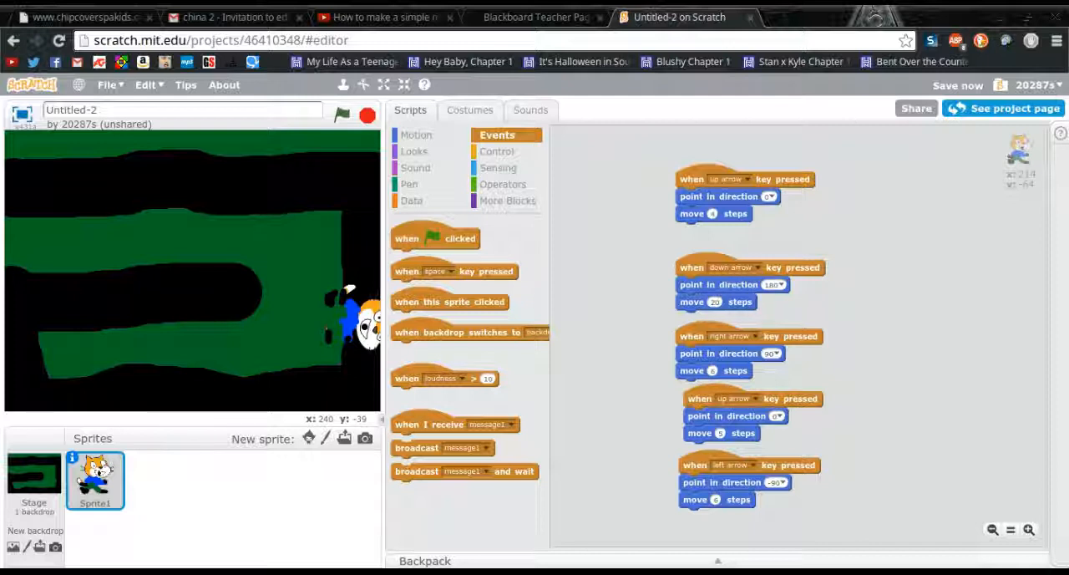
mouse_move(258, 351)
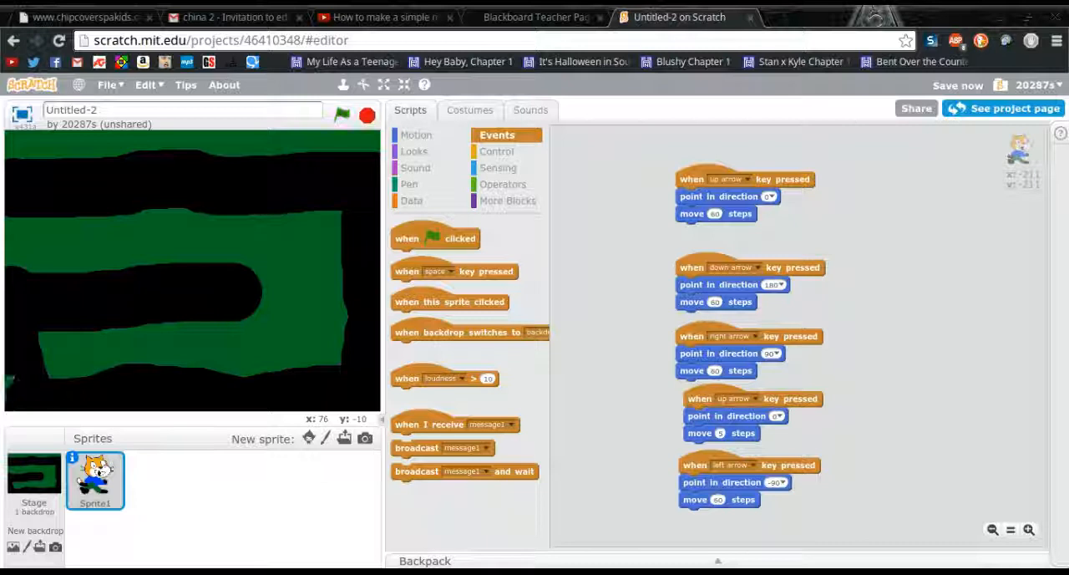
Step: Begin changing the arrow scripts' move block values to 30 steps
left_click(341, 114)
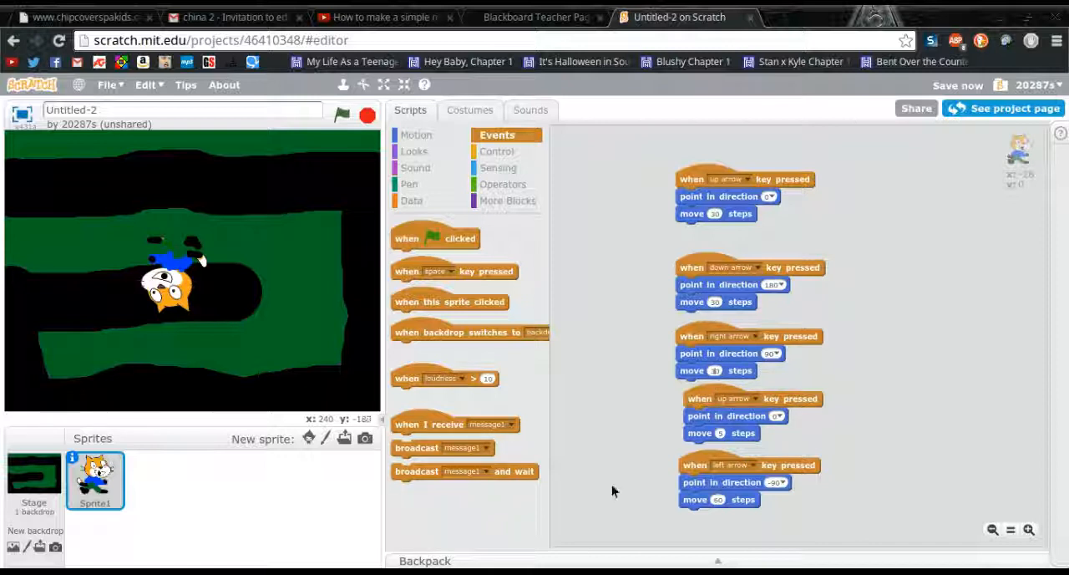
mouse_move(723, 439)
type("30")
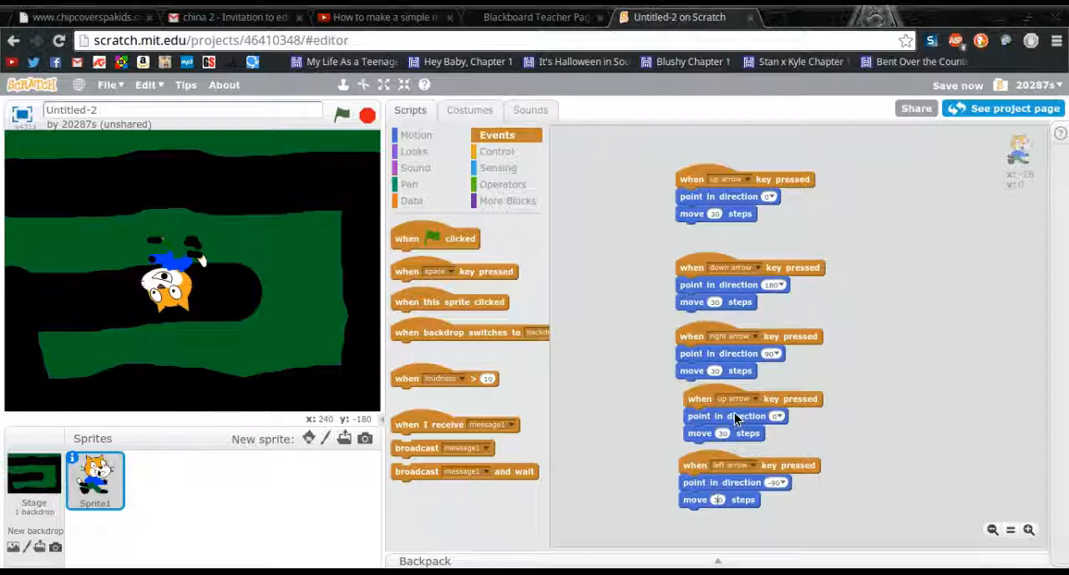
mouse_move(292, 291)
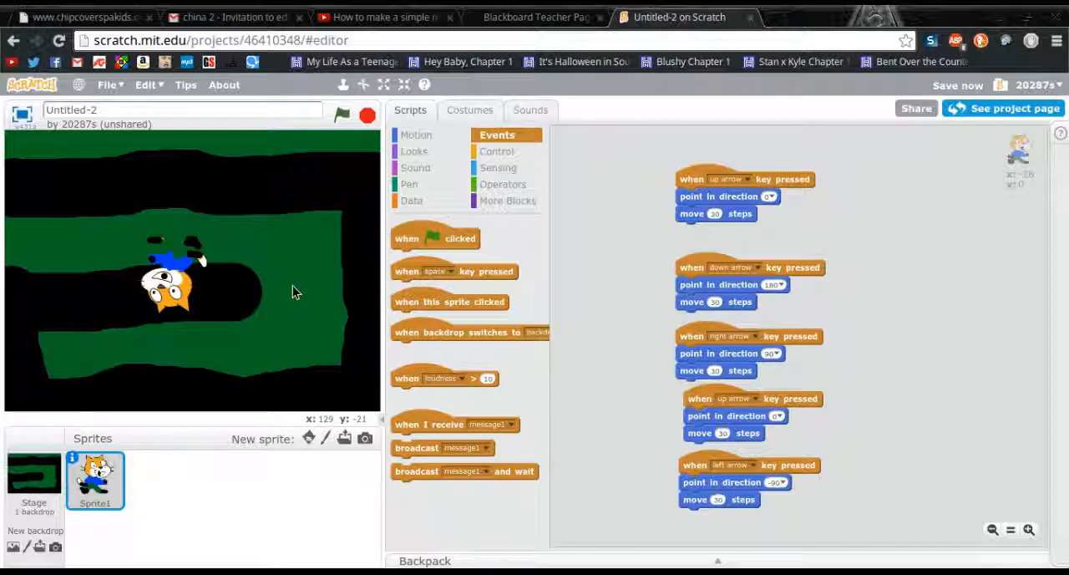
Step: Set the move blocks, including the down-arrow script, to 15 steps and steer the cat with arrow keys
left_click(342, 116)
type("15")
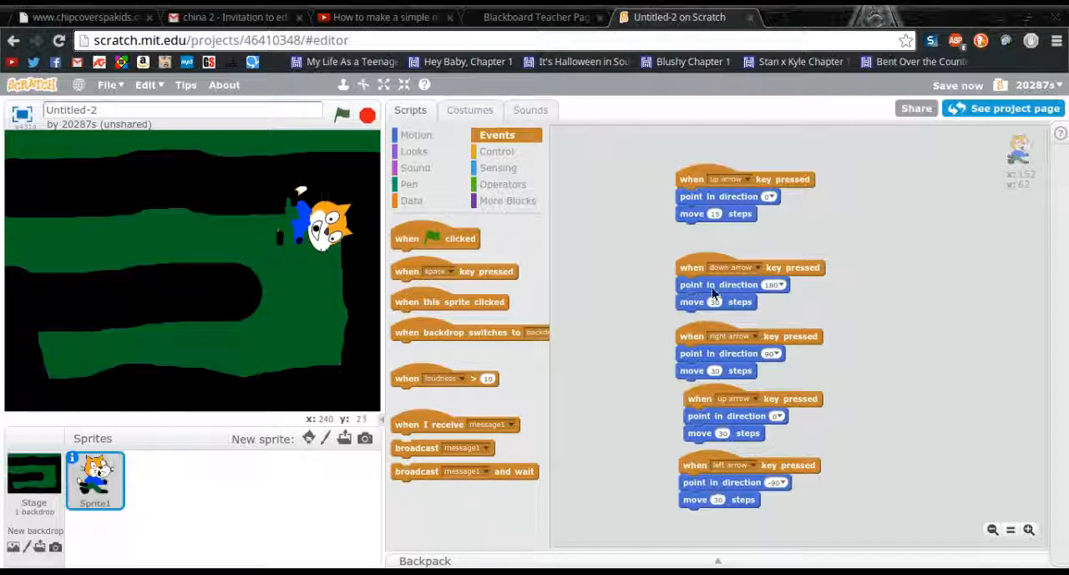
left_click(716, 302)
type("15")
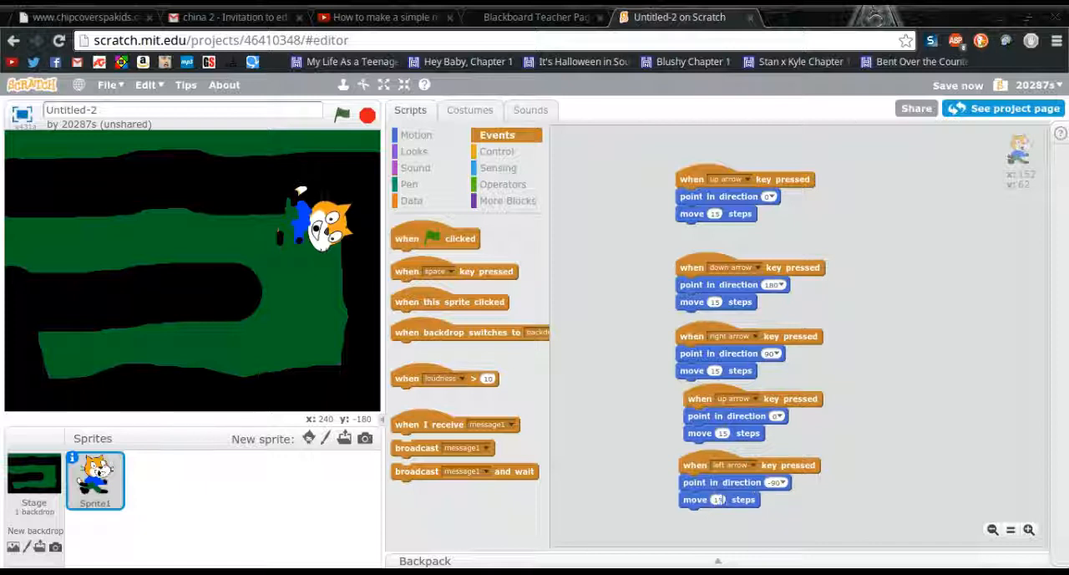
mouse_move(209, 311)
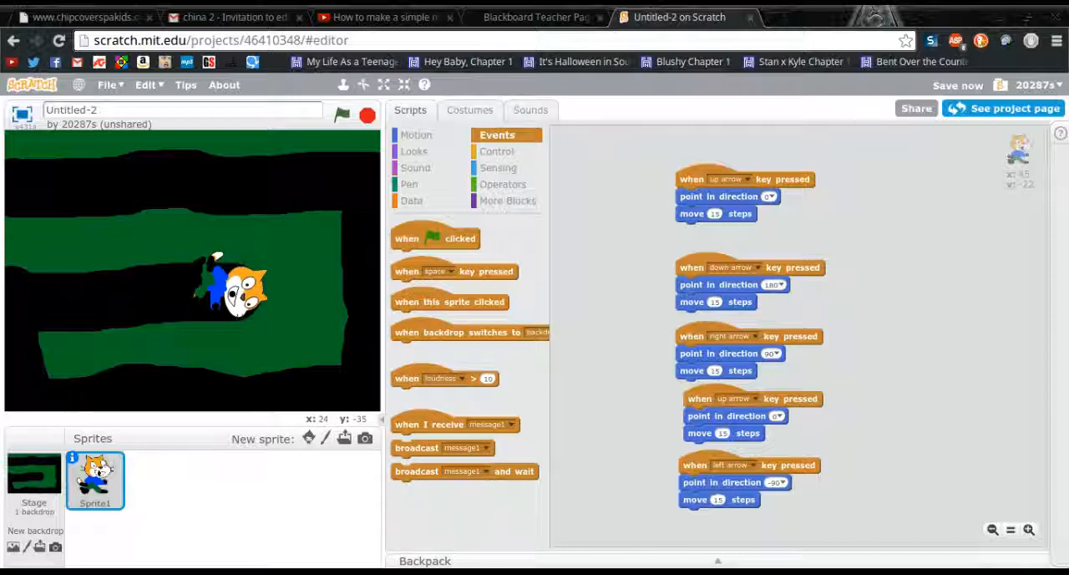
key("Left")
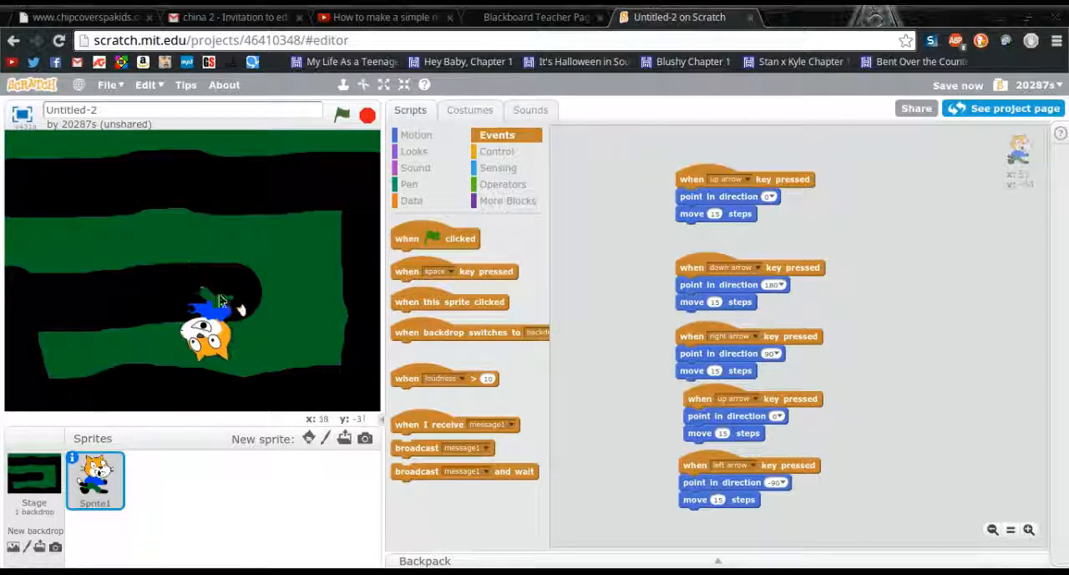
Step: Browse the cat sprite's costumes, viewing the Percy maze costume, then return to scripts
left_click(469, 109)
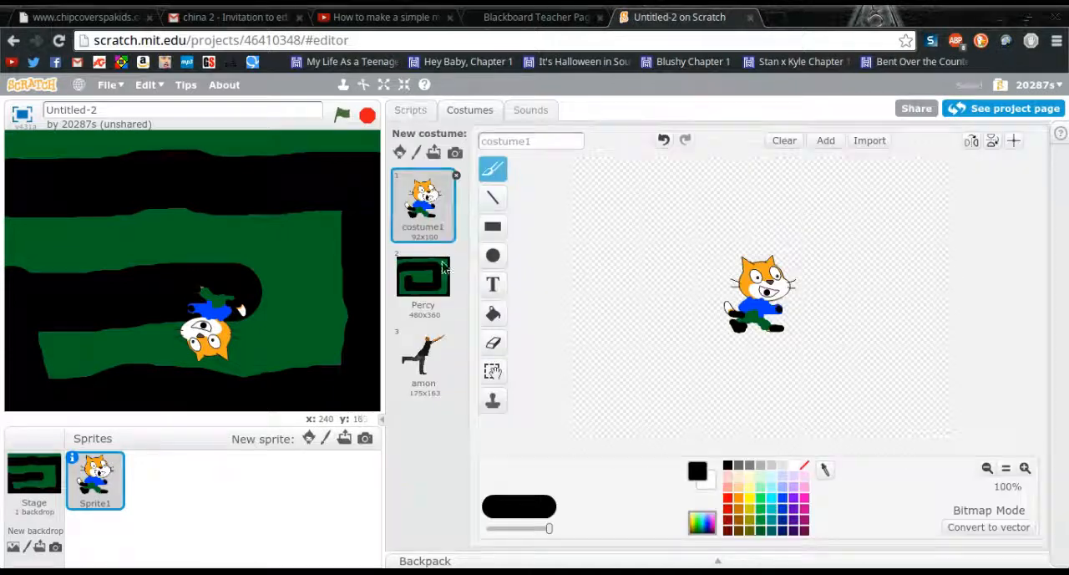
left_click(423, 282)
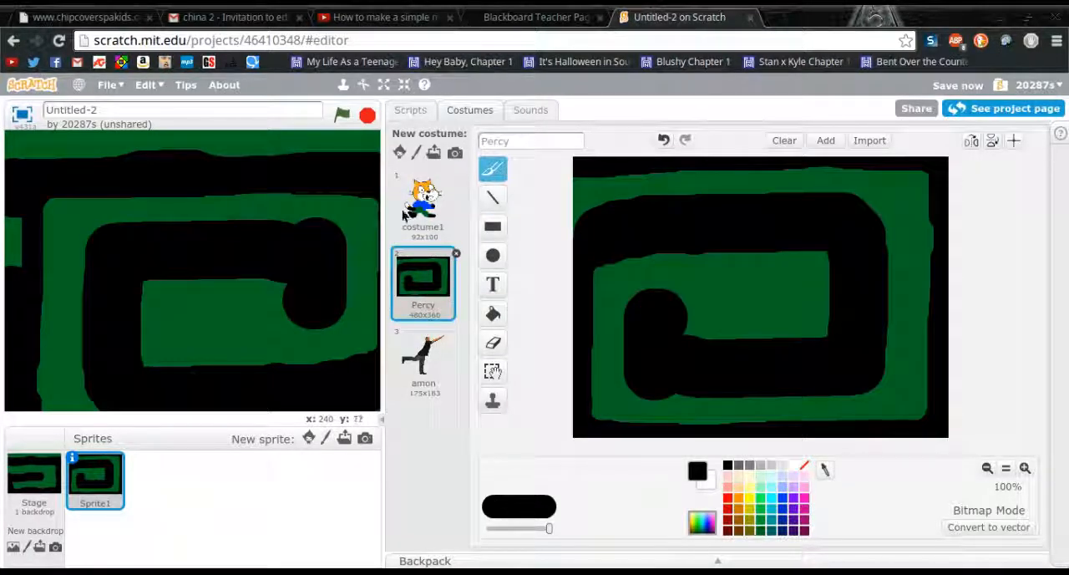
left_click(531, 109)
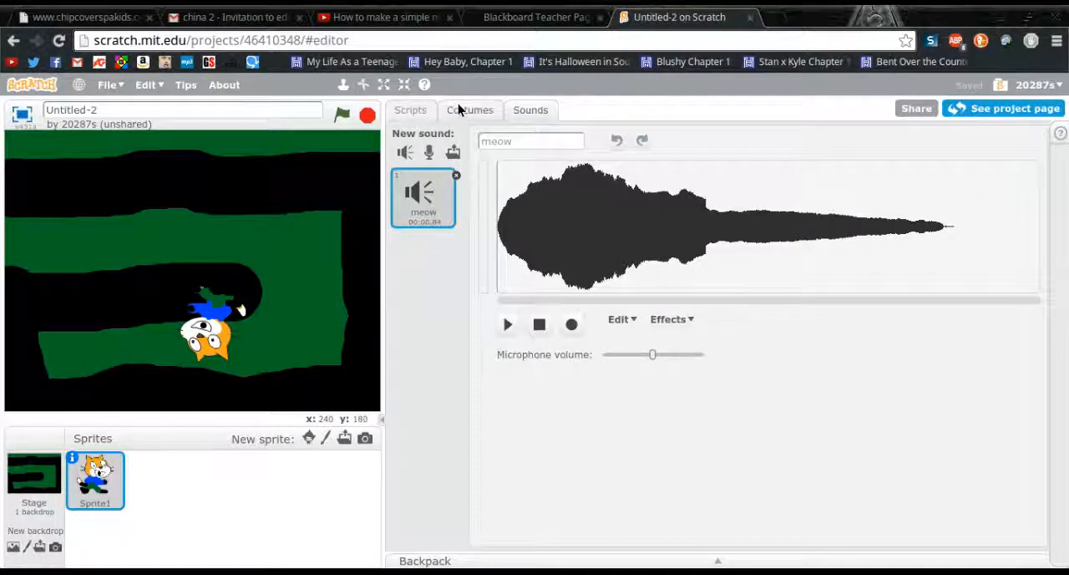
left_click(411, 110)
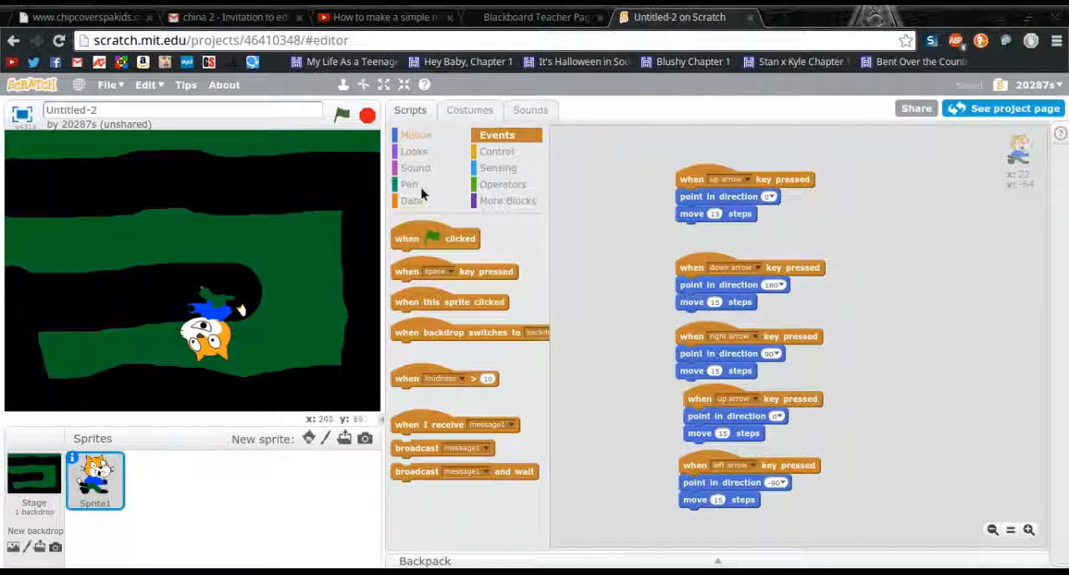
mouse_move(148, 494)
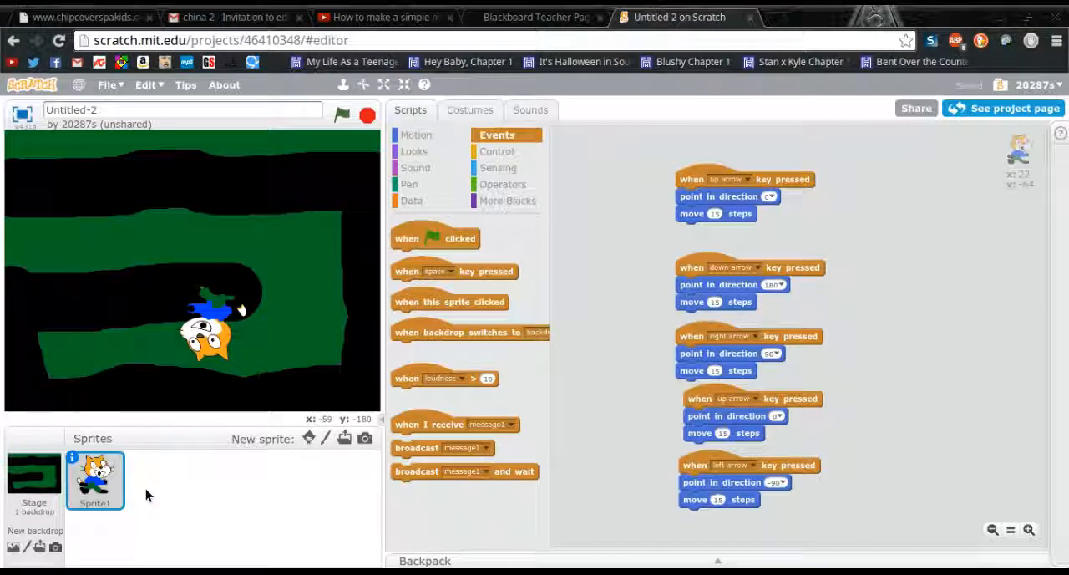
Step: Review the cat's costumes and meow sound, then select the Stage
left_click(470, 109)
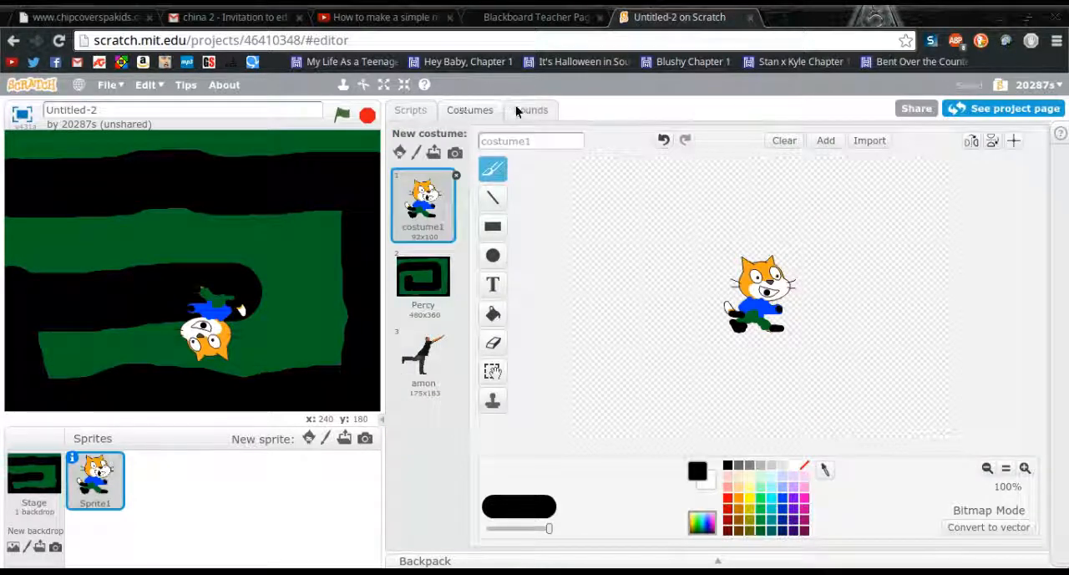
left_click(532, 110)
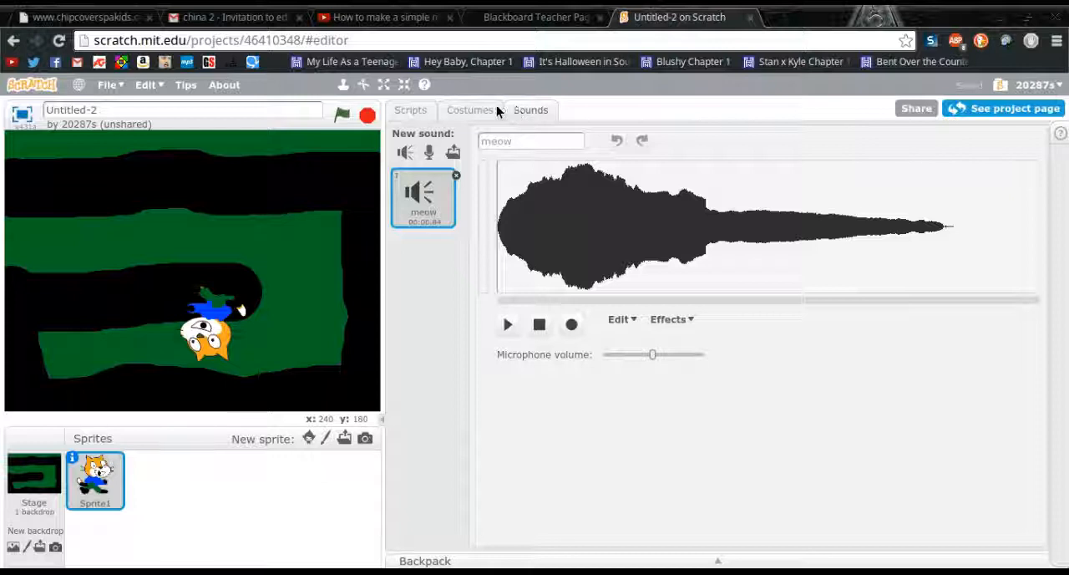
left_click(33, 481)
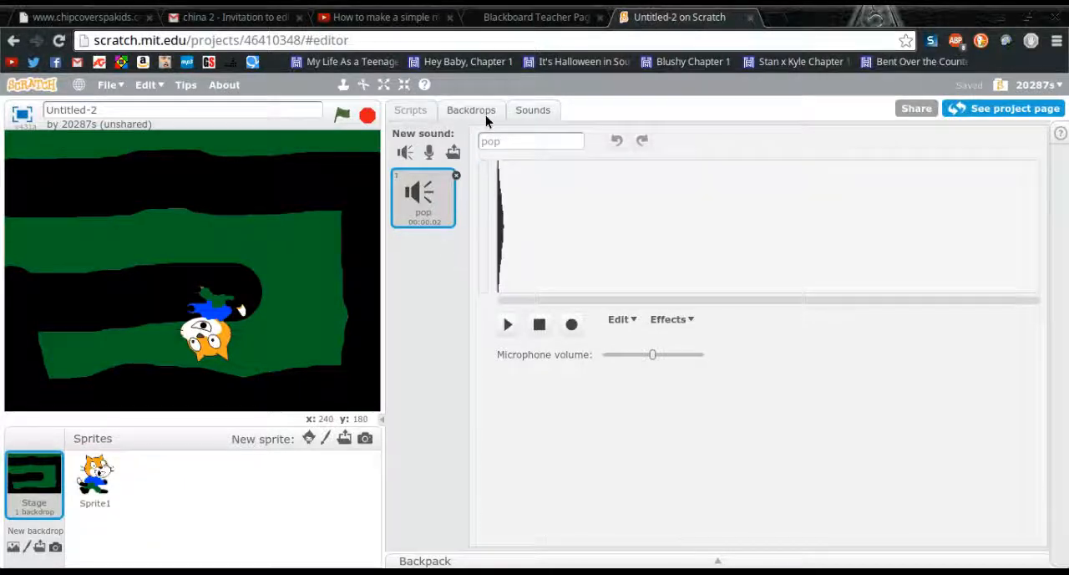
Step: Paint a thin white vertical line across the backdrop's top passage
left_click(472, 109)
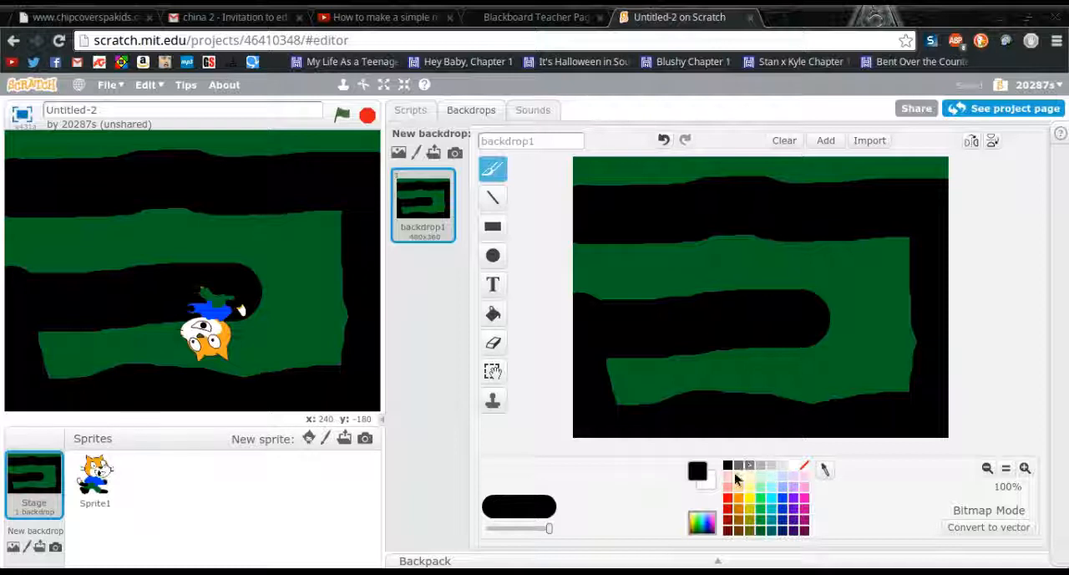
mouse_move(784, 537)
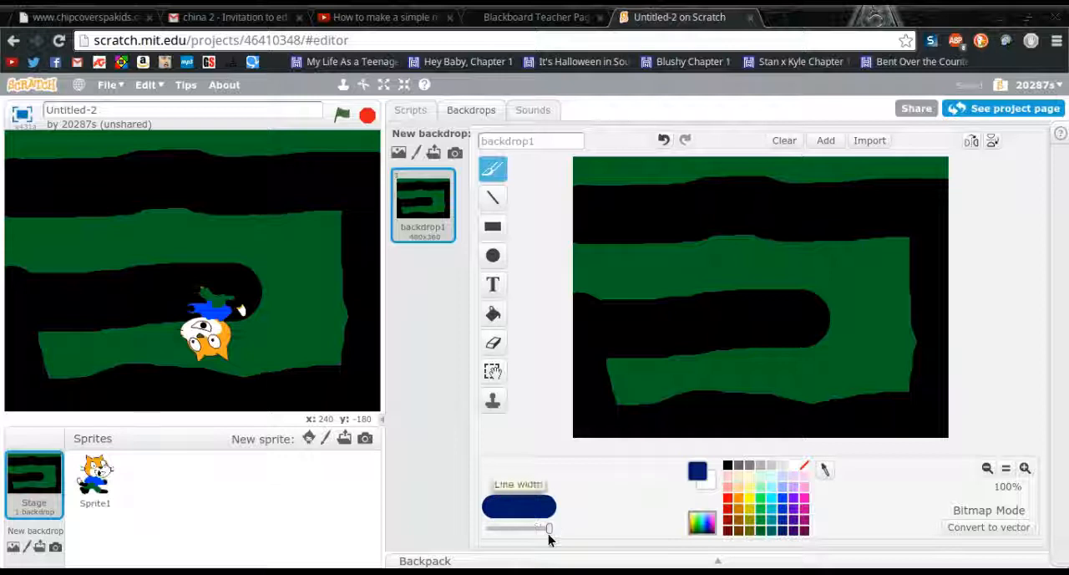
left_click_drag(547, 527, 517, 527)
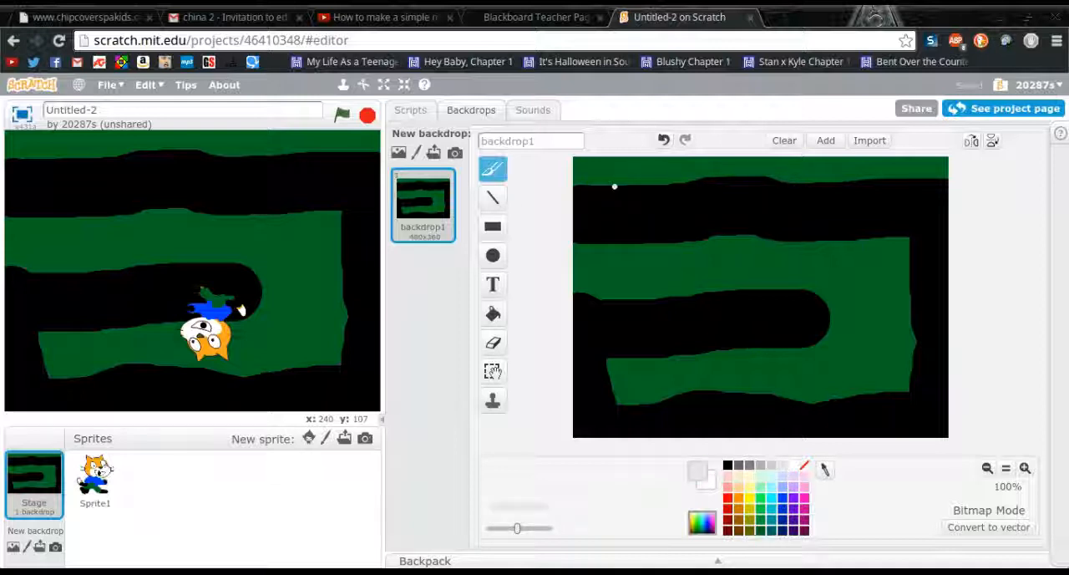
left_click_drag(614, 185, 614, 267)
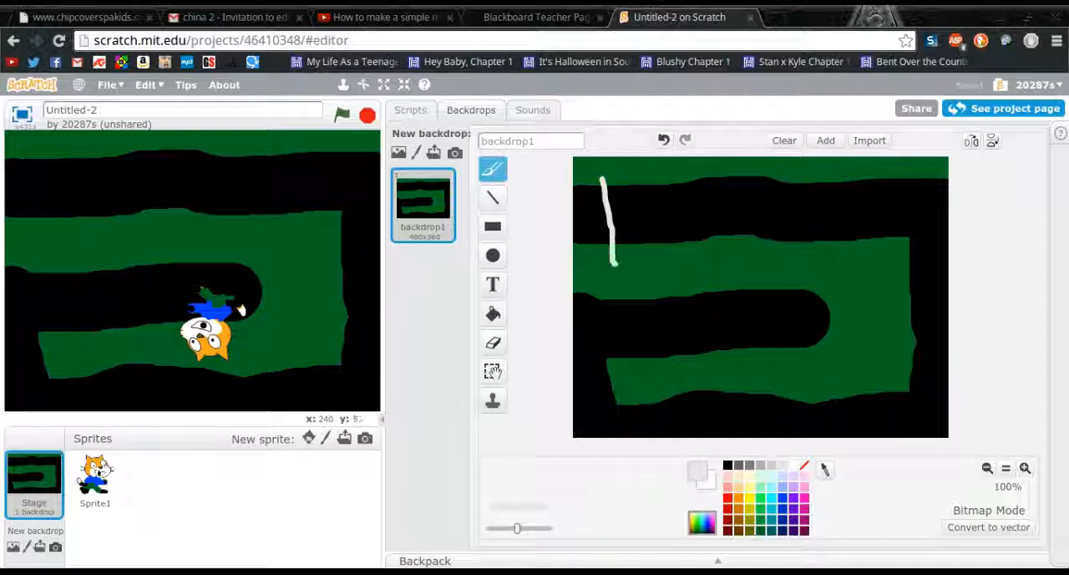
Step: Add a 'finish' text label beside the white line on the backdrop
left_click(492, 284)
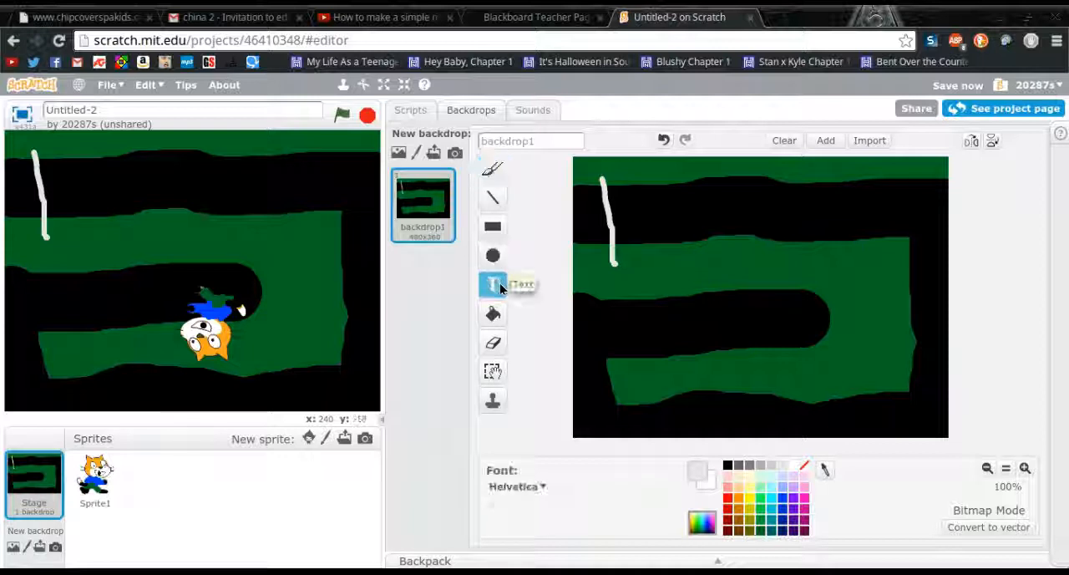
left_click(492, 284)
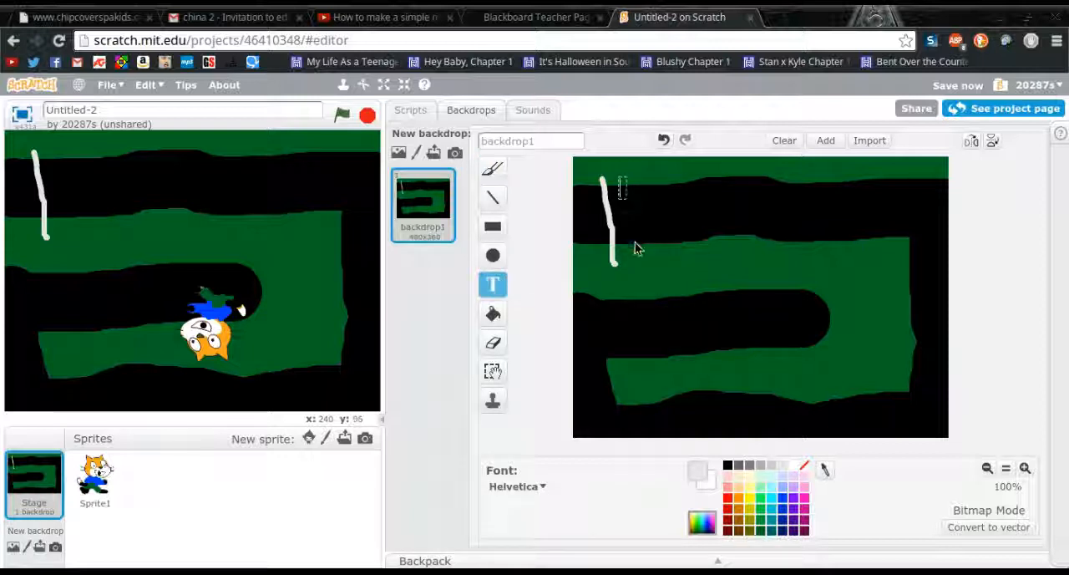
mouse_move(631, 232)
type("finish")
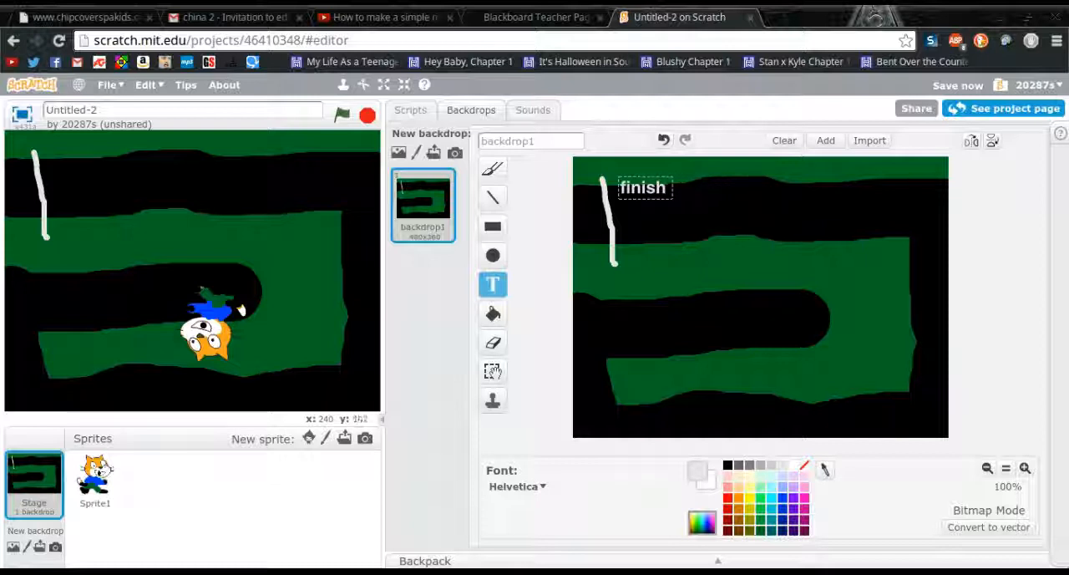
left_click(642, 187)
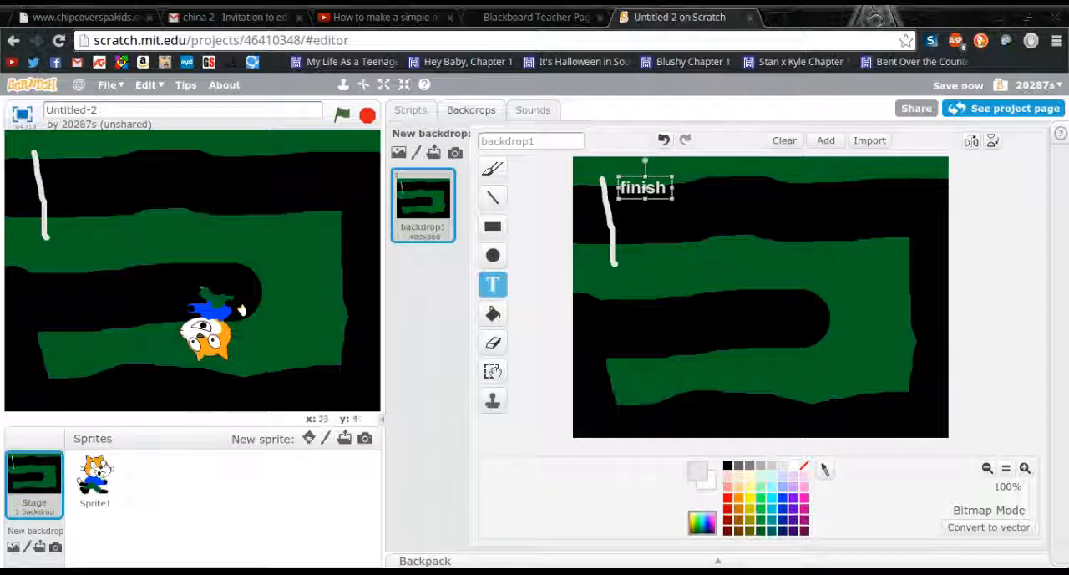
mouse_move(385, 180)
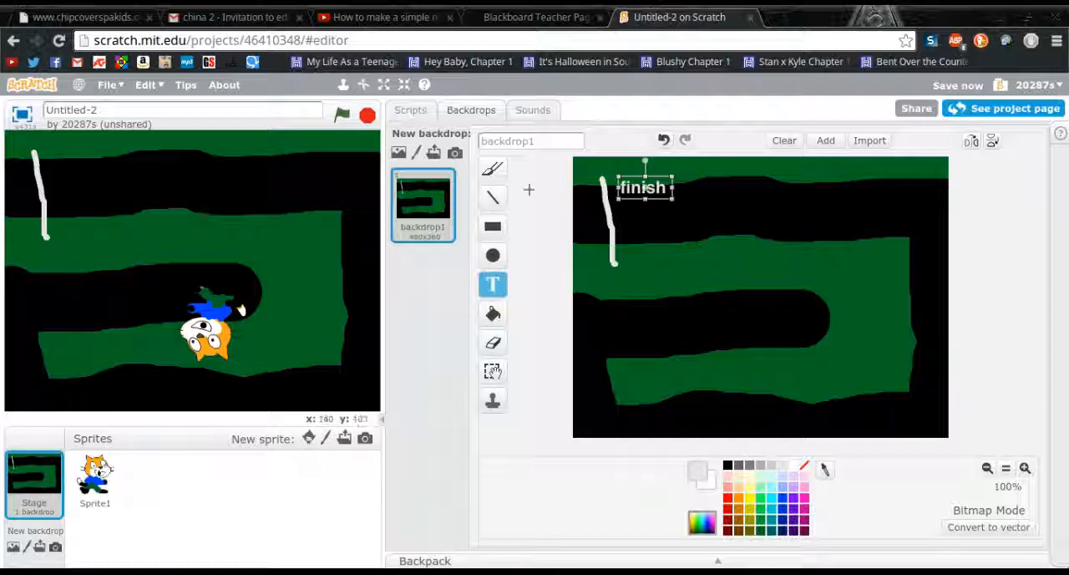
Step: Go to My Stuff and reopen the Untitled-2 project
left_click(410, 110)
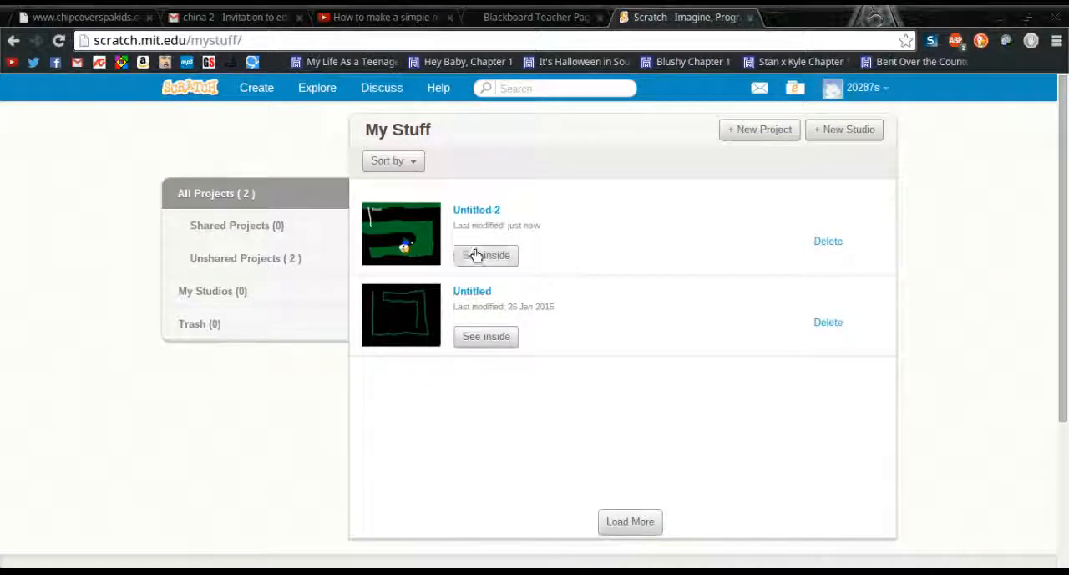
left_click(486, 255)
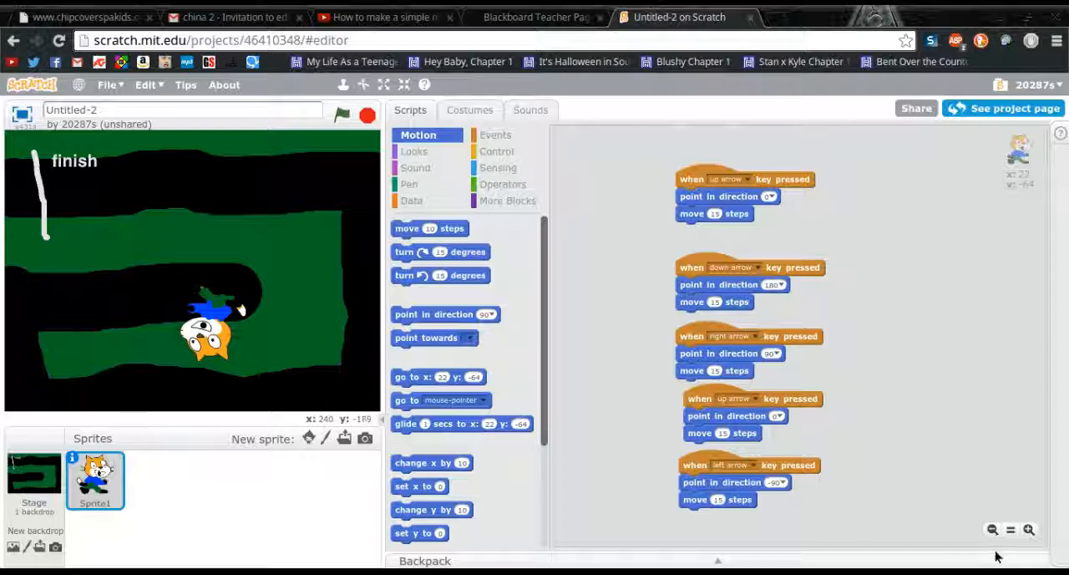
left_click(992, 529)
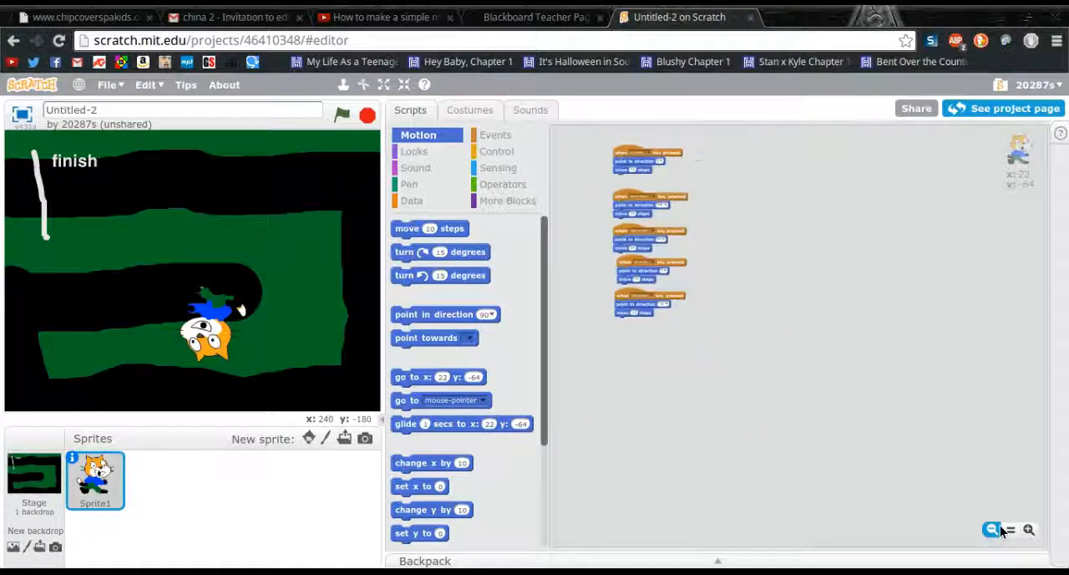
left_click(1029, 530)
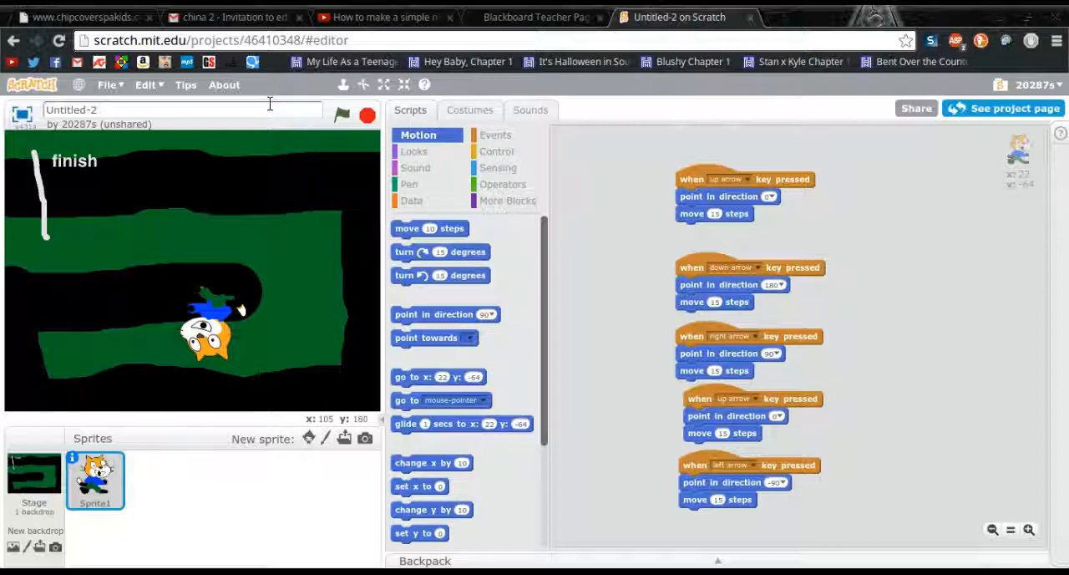
Step: Retitle the project 'percy jackson maze', share it, and view its project page
triple_click(154, 110)
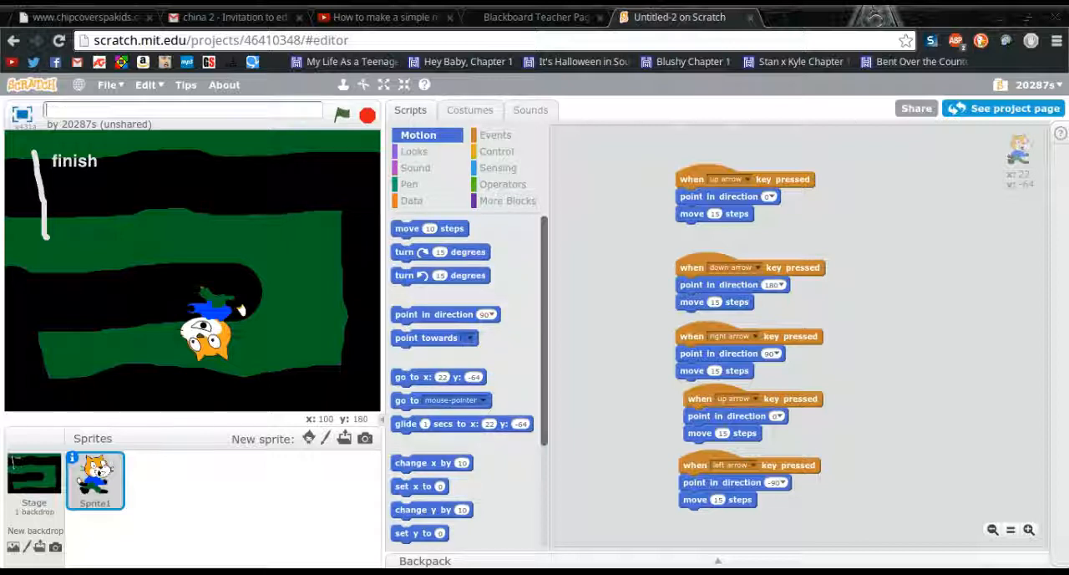
type("peci")
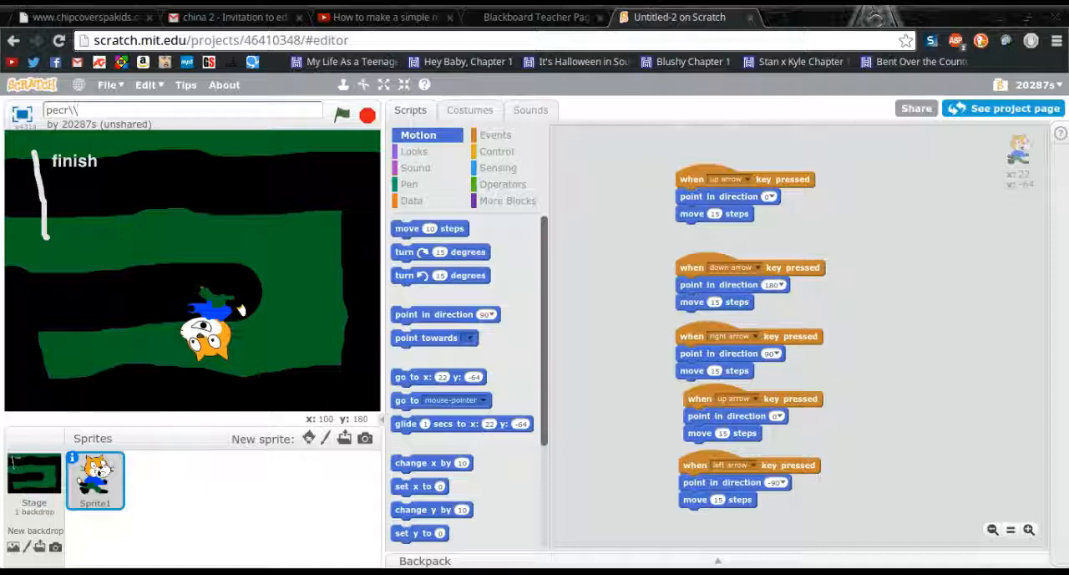
type("perd")
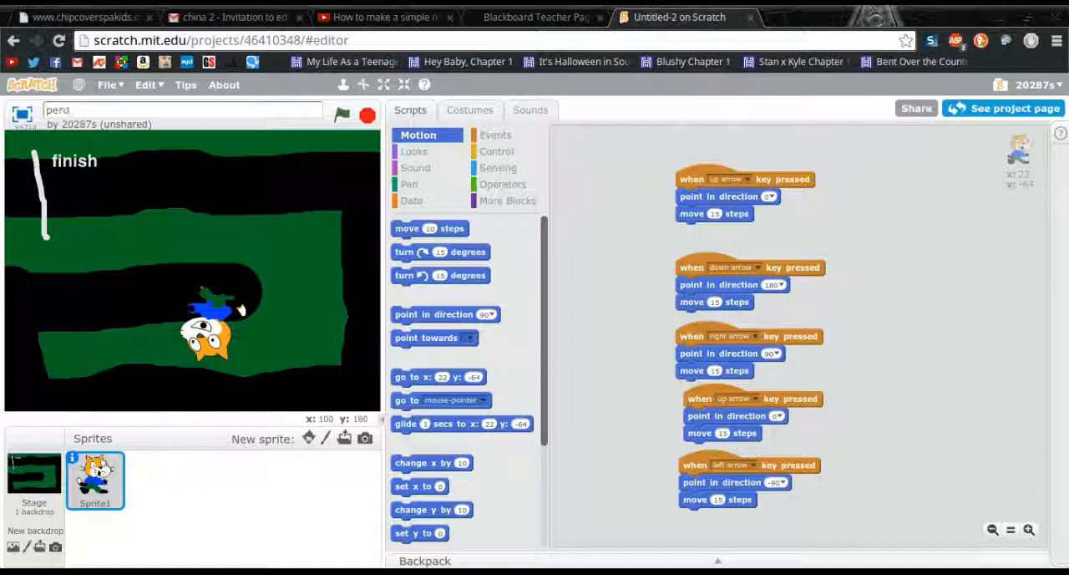
type("percy jacks")
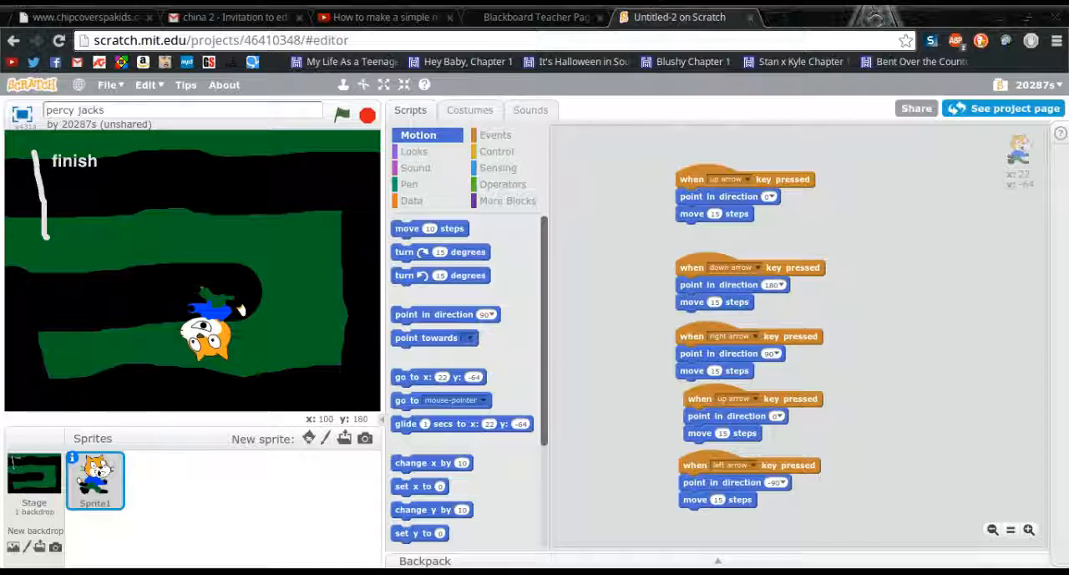
type("son")
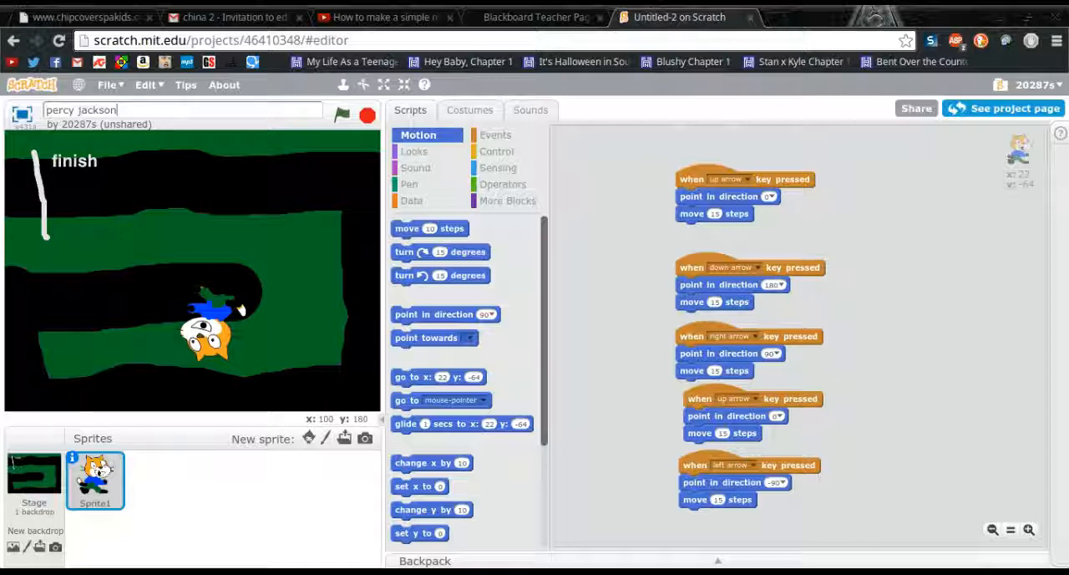
type("maze")
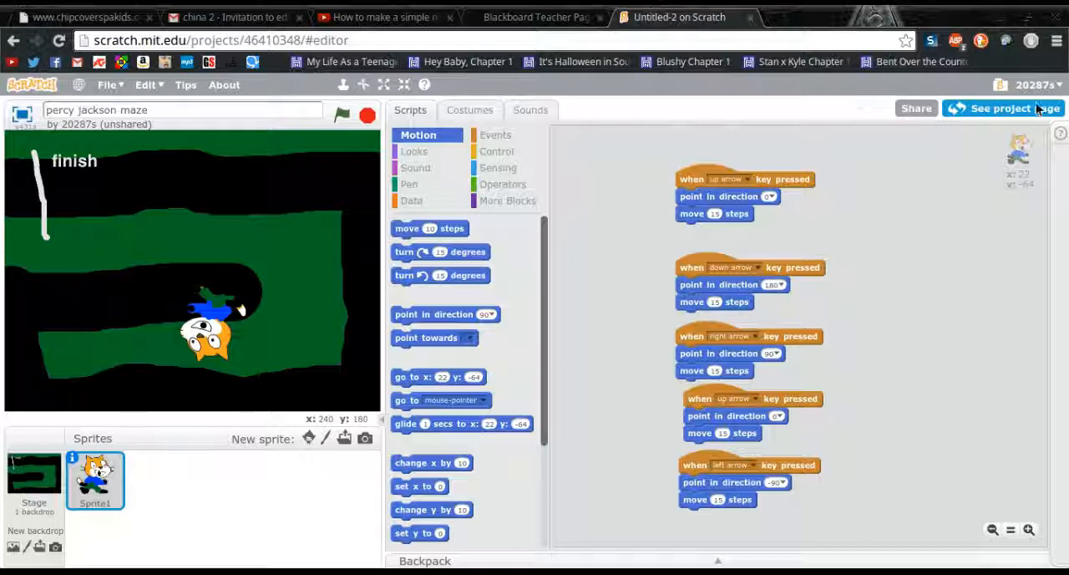
left_click(916, 109)
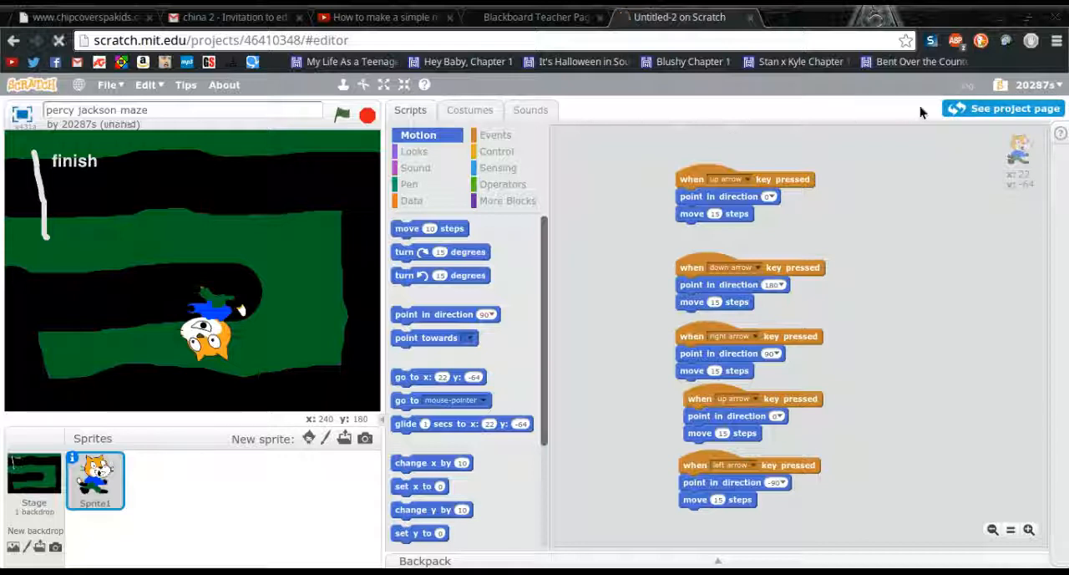
left_click(1011, 108)
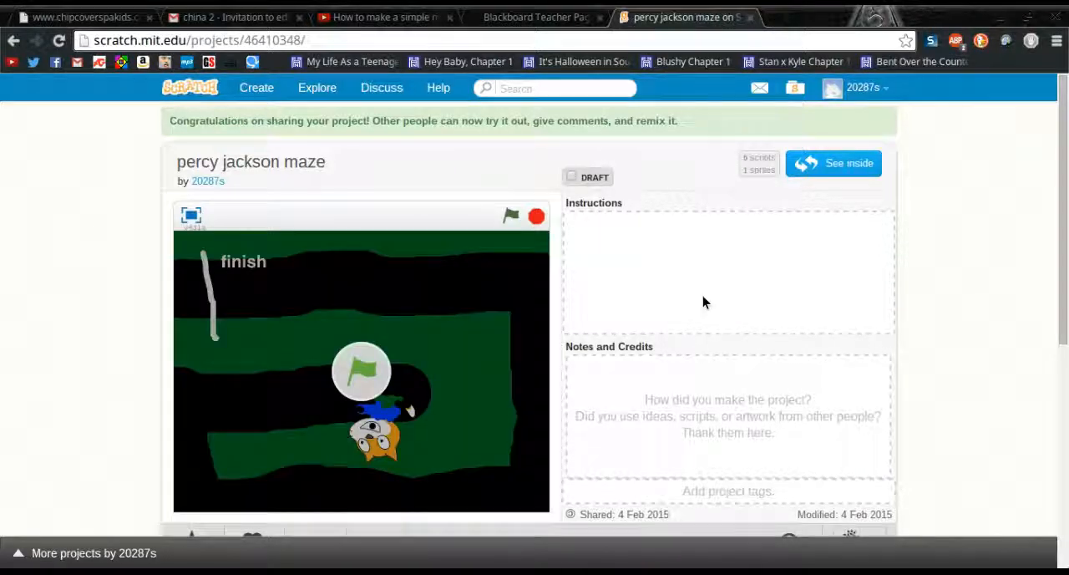
Step: Type instructions 'stay in the black line and use the up, down, left and right'
type("stay")
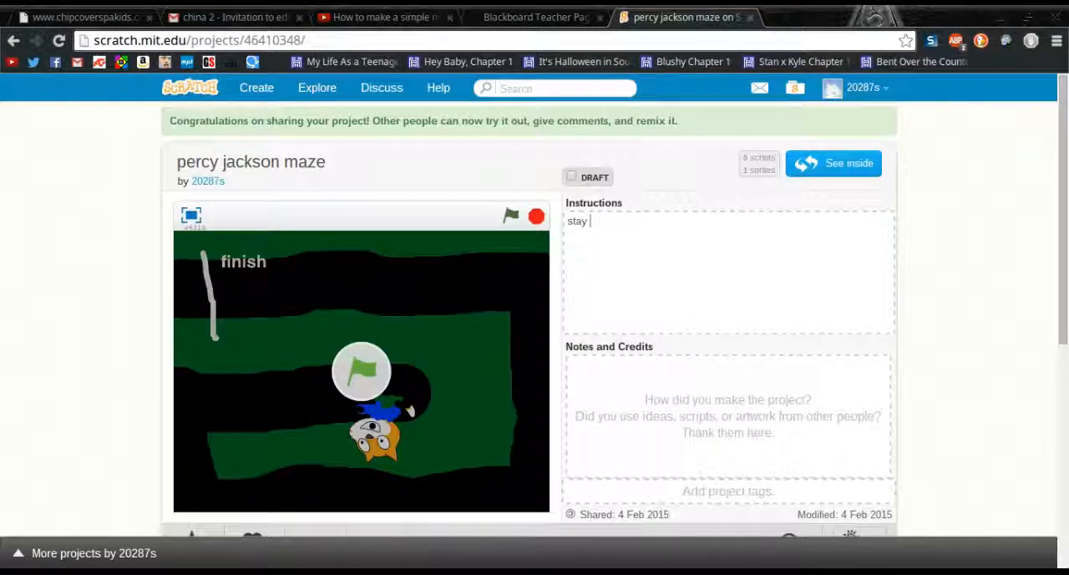
type("in the")
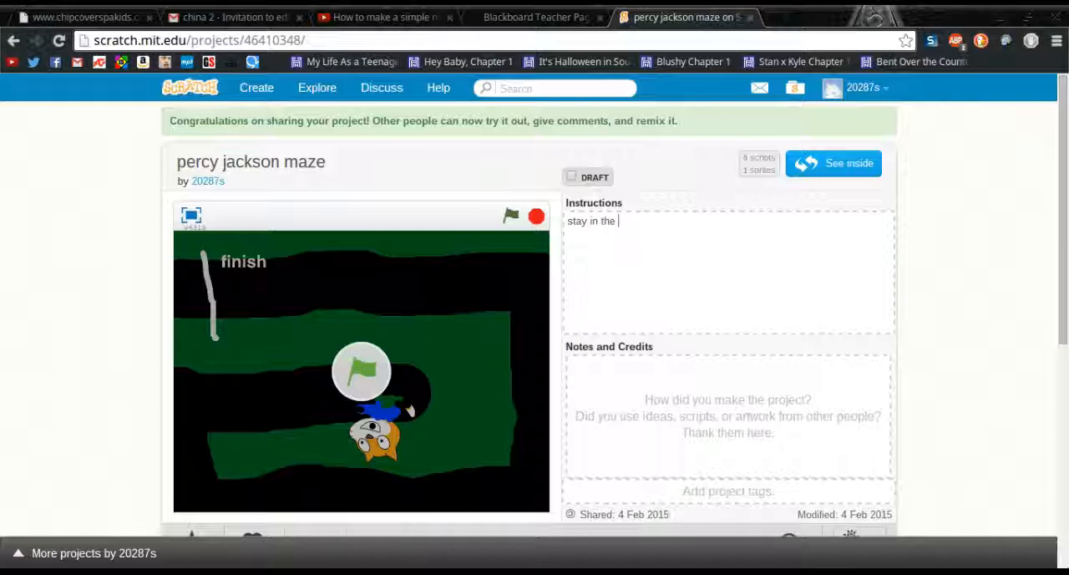
type("black")
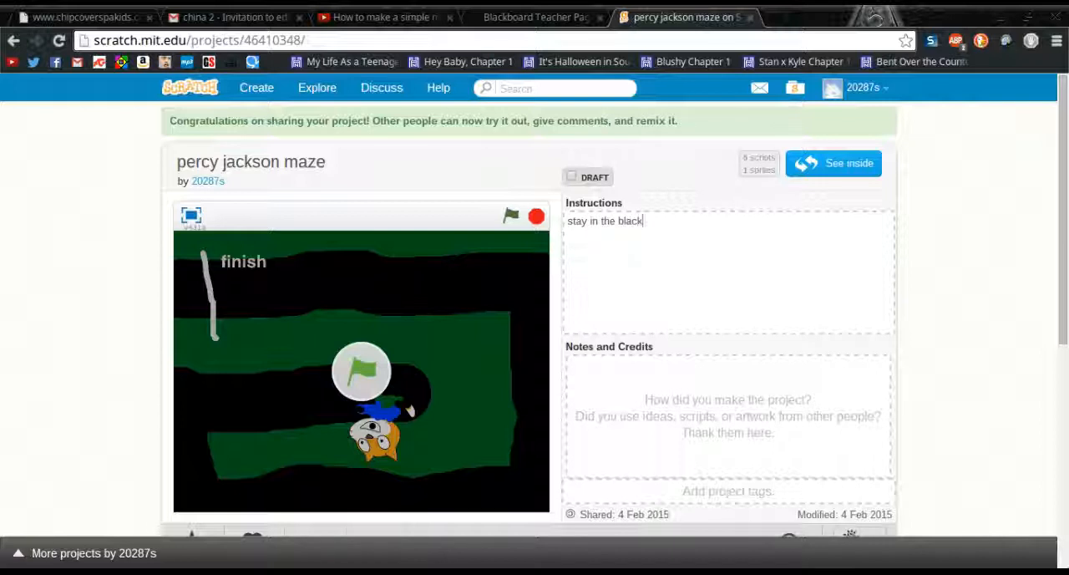
type("line")
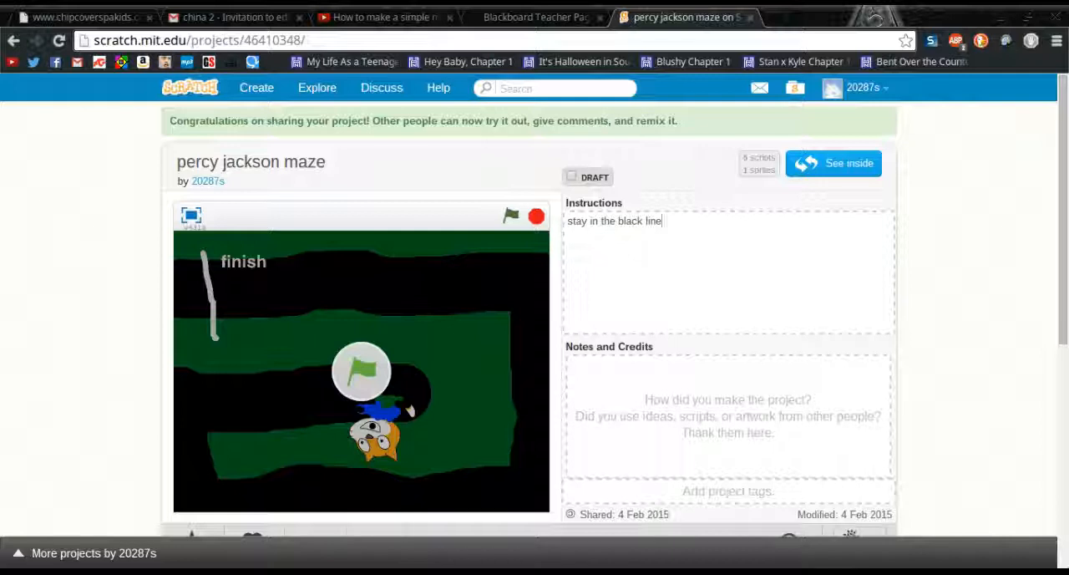
type("and")
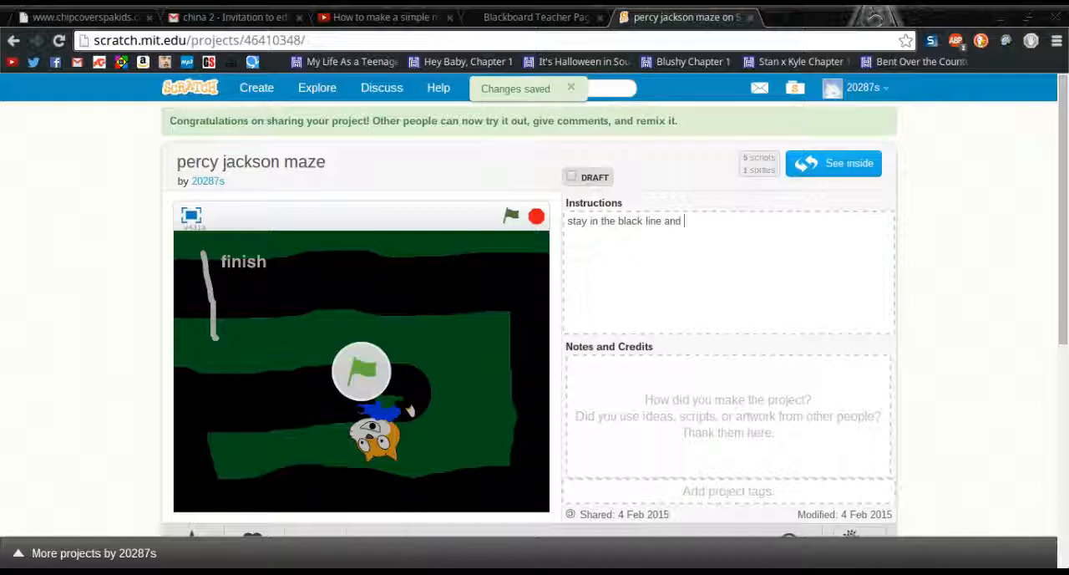
type("use the up")
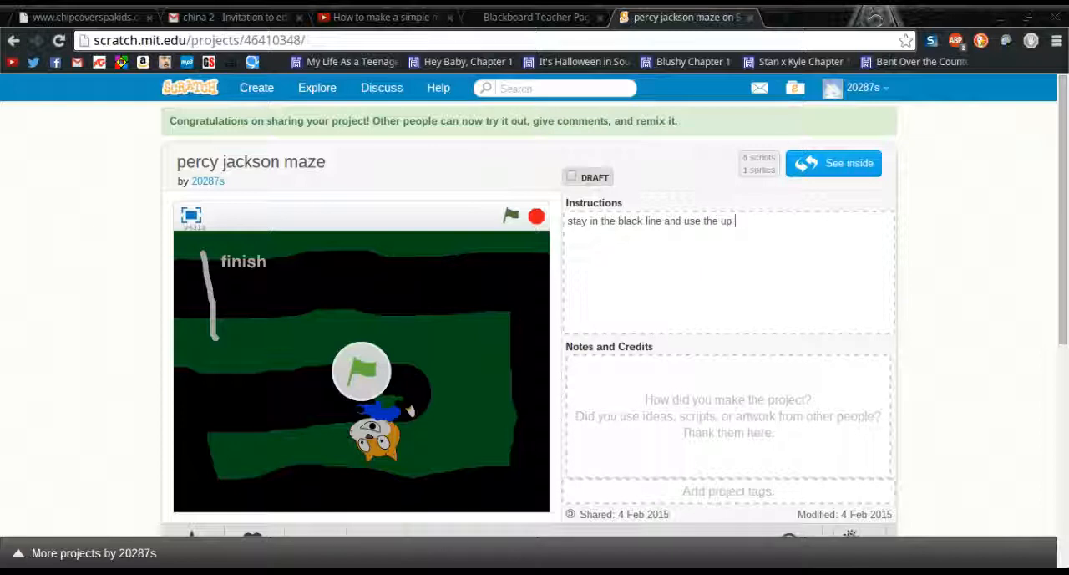
type("down")
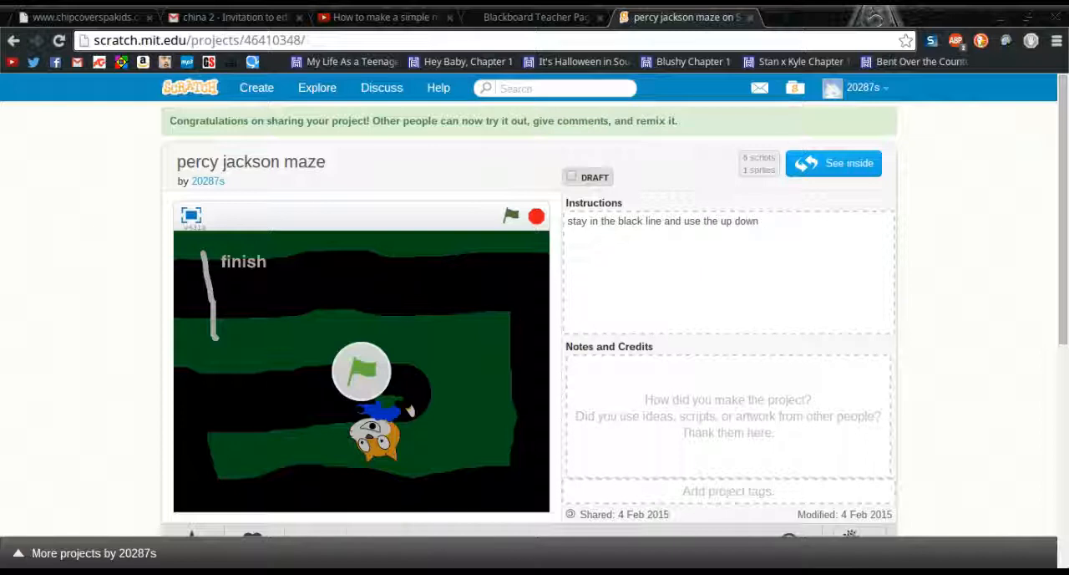
type("left")
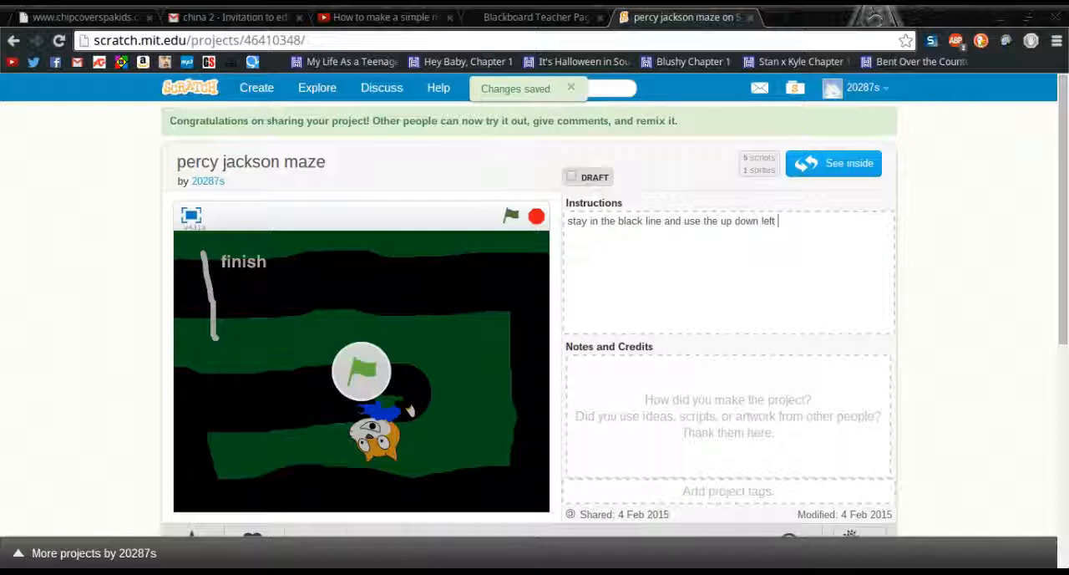
type("and right")
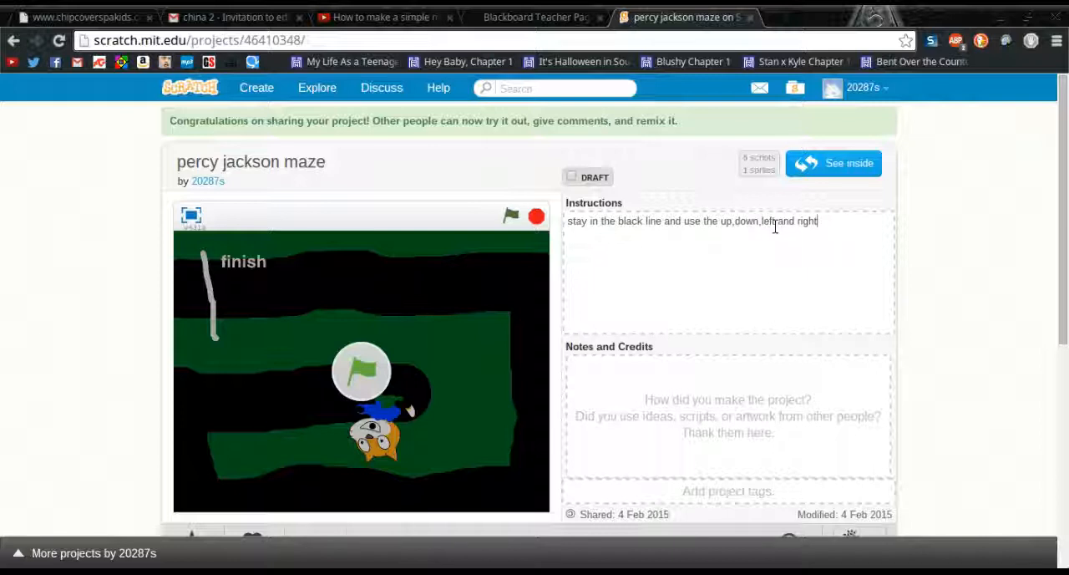
mouse_move(766, 354)
type(",")
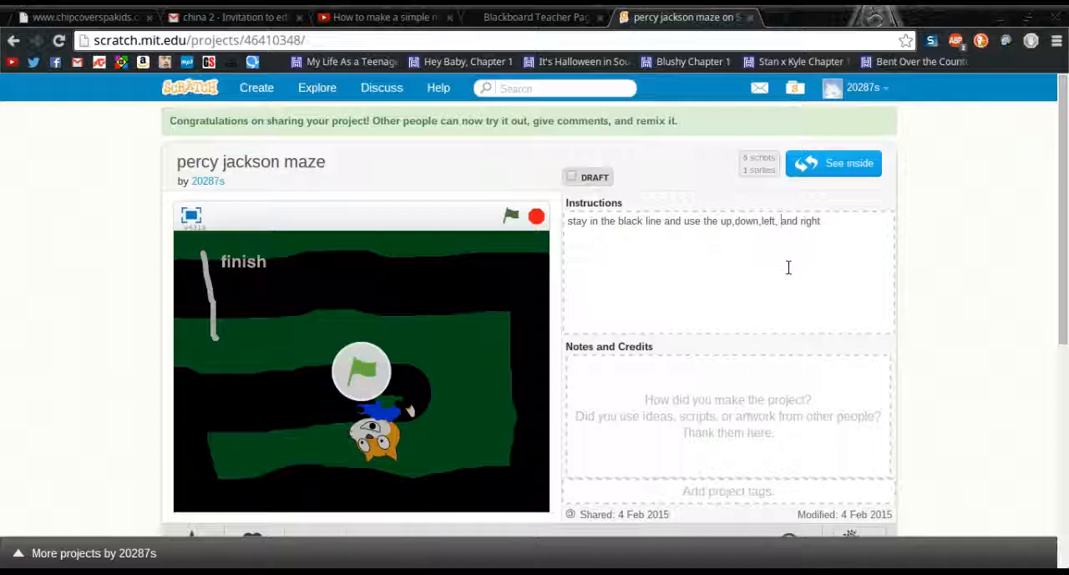
Step: Append 'to move accordingly' to the instructions and click outside to save
left_click(810, 220)
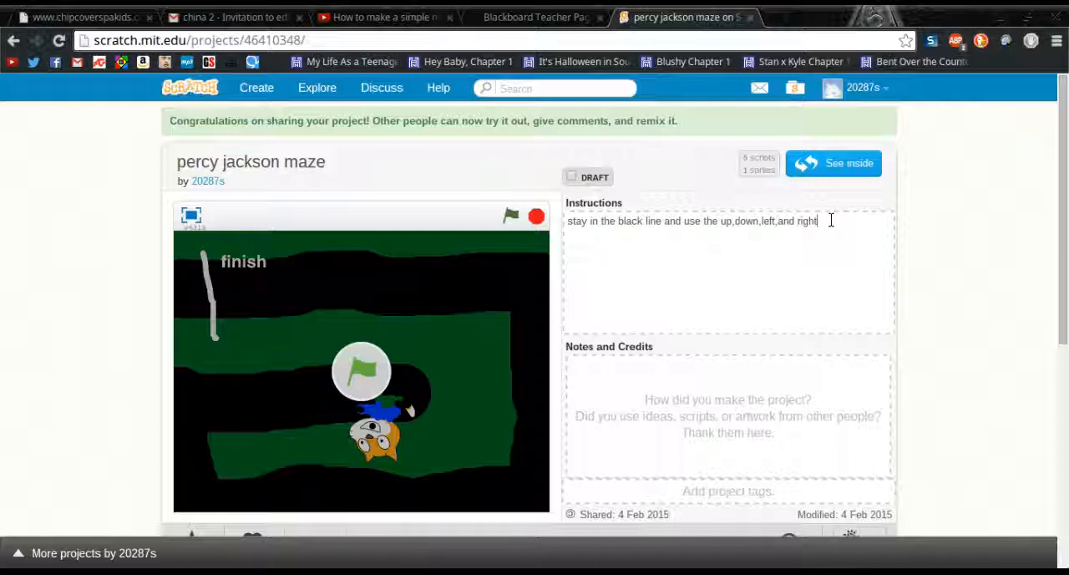
type("to move acrodingly")
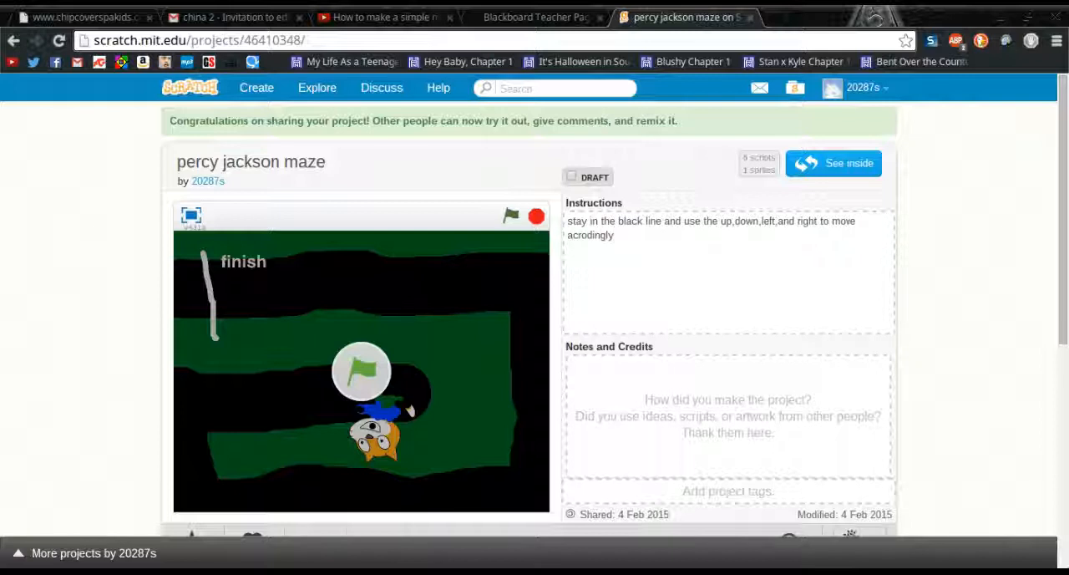
left_click(727, 415)
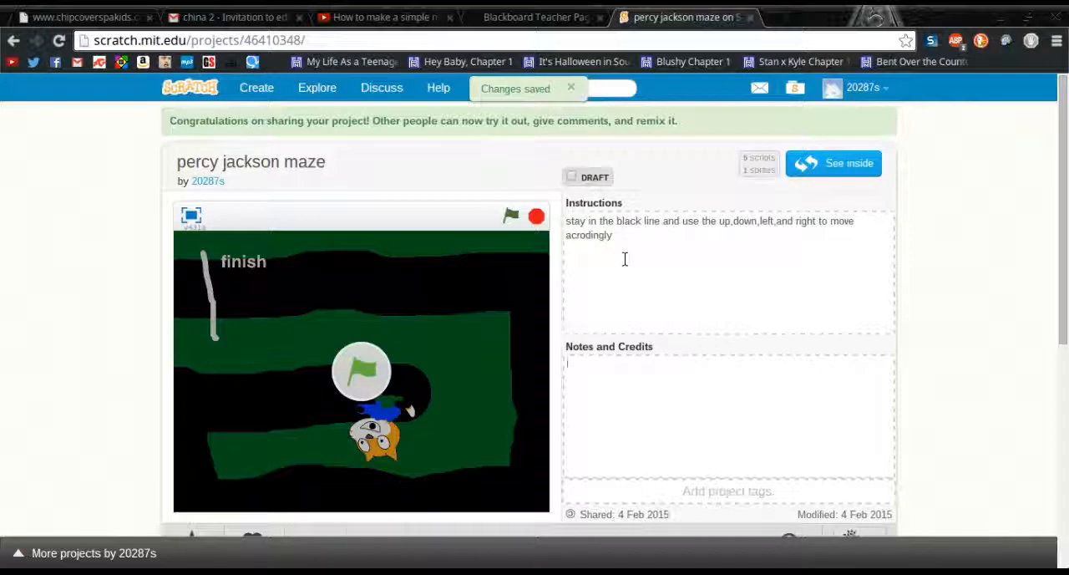
Step: Reopen the instructions to fix the misspelt last word, then stop editing
left_click(571, 87)
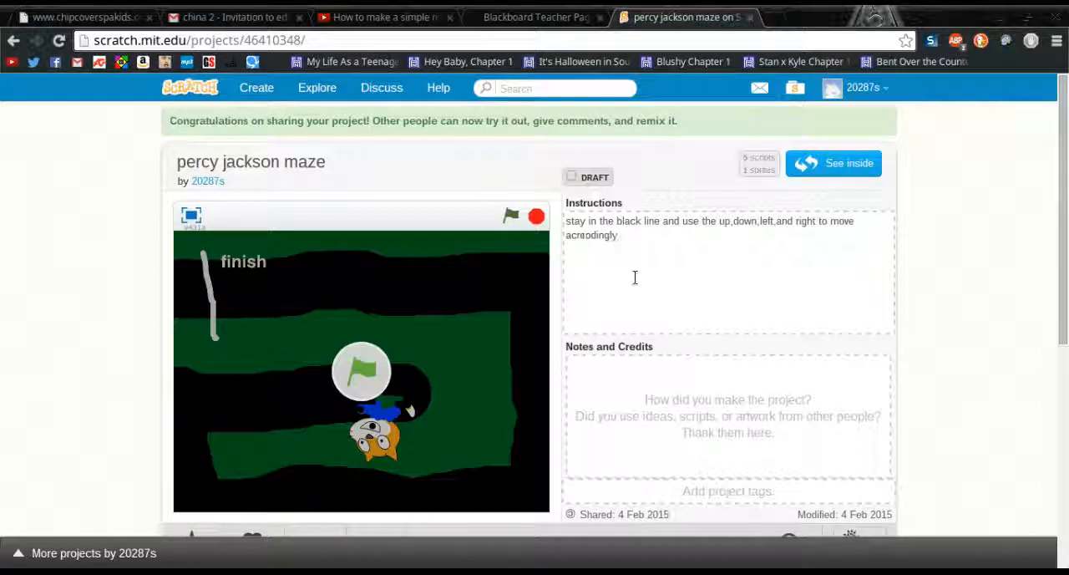
left_click(250, 162)
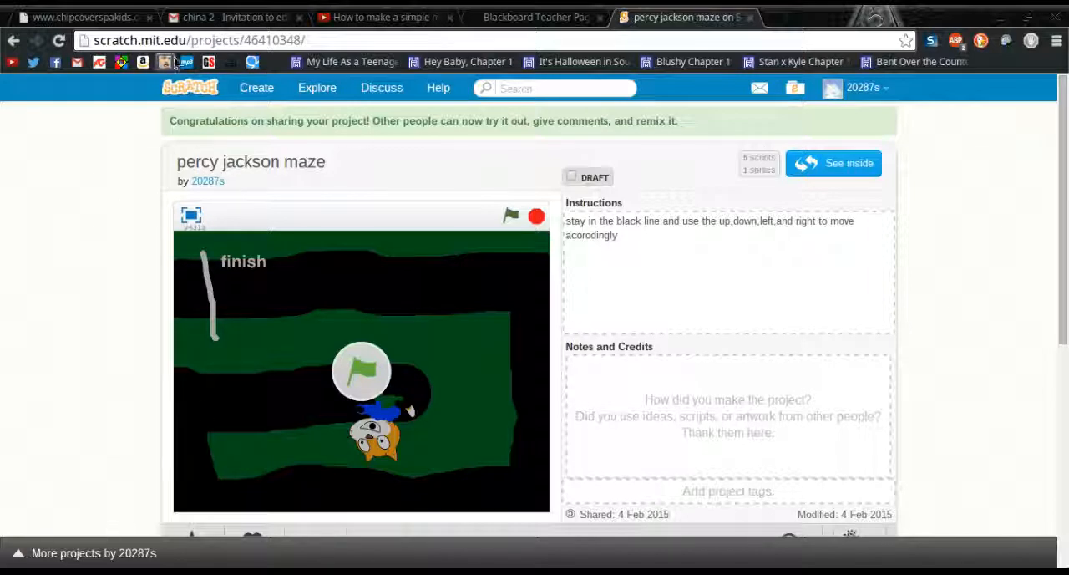
left_click(229, 17)
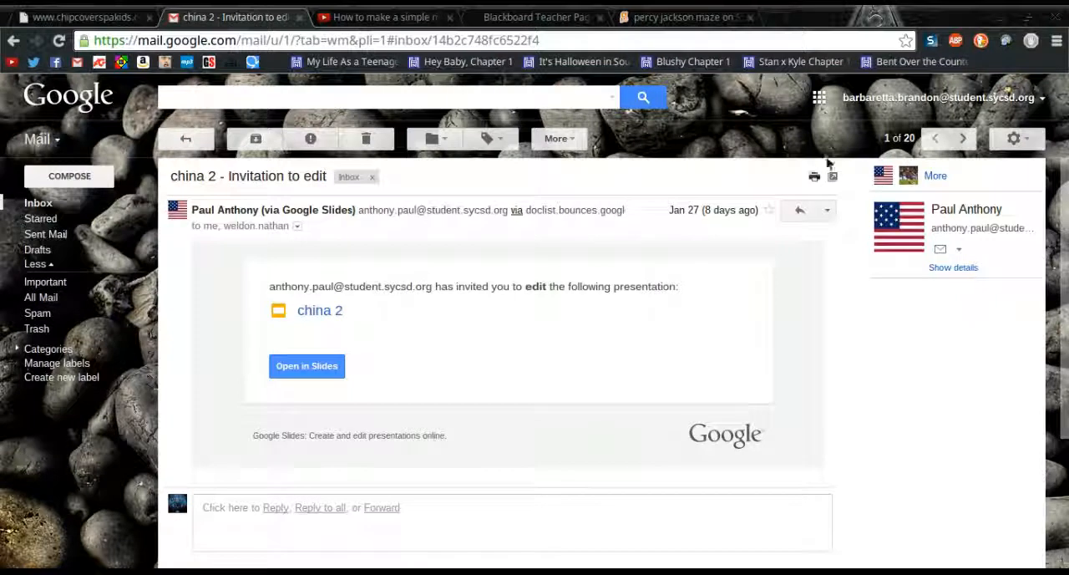
left_click(683, 16)
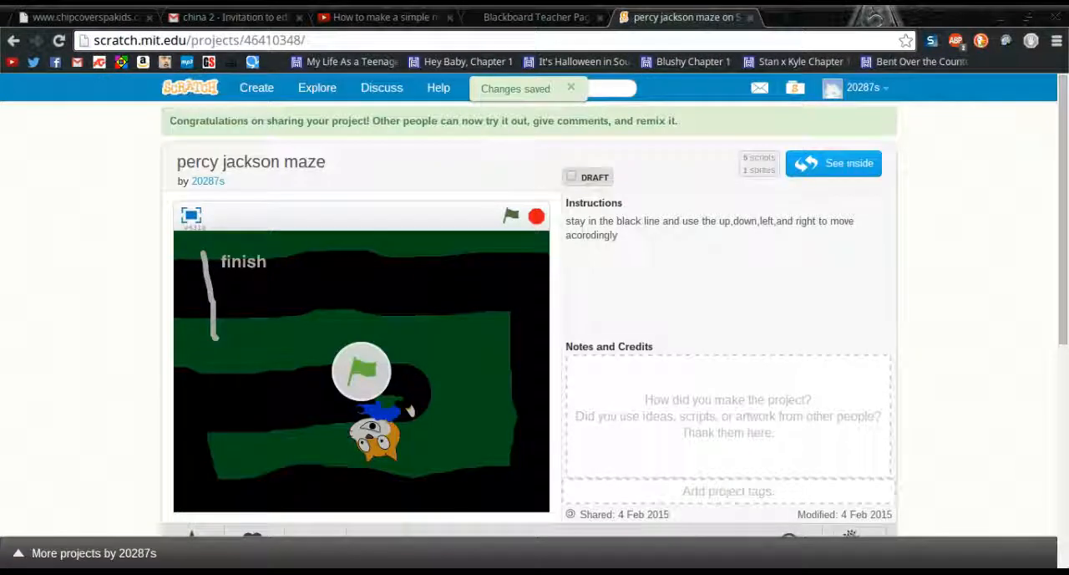
left_click(570, 87)
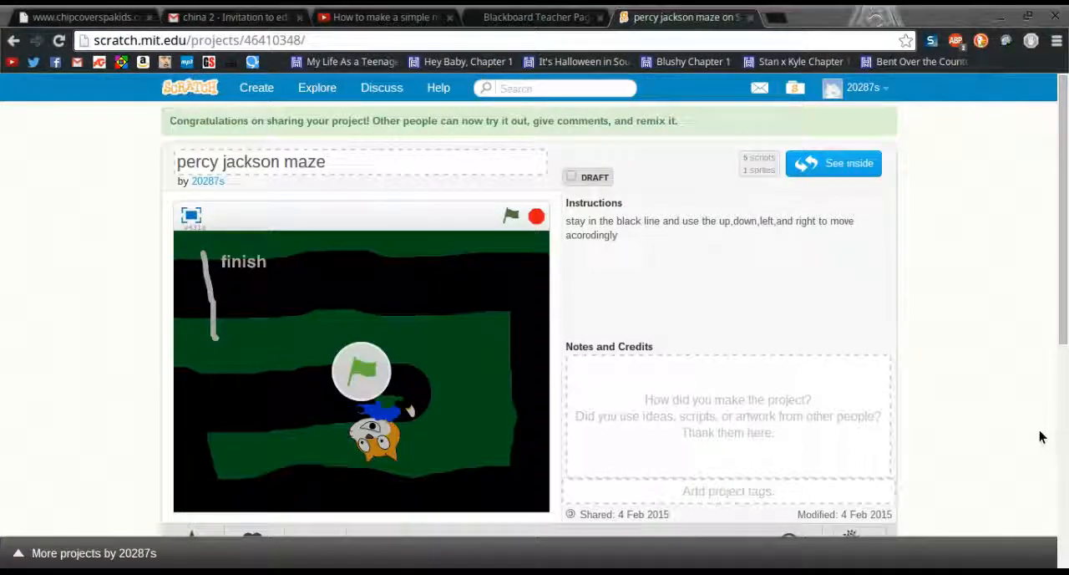